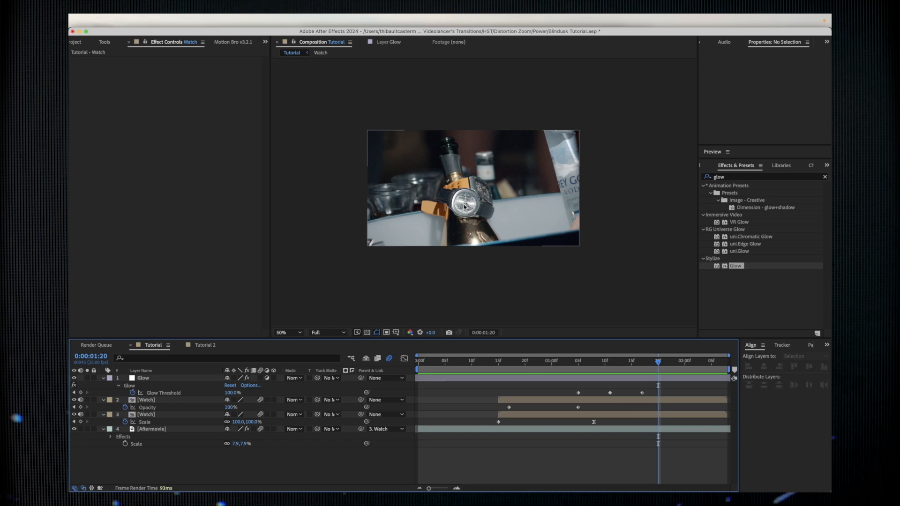
mouse_move(475, 191)
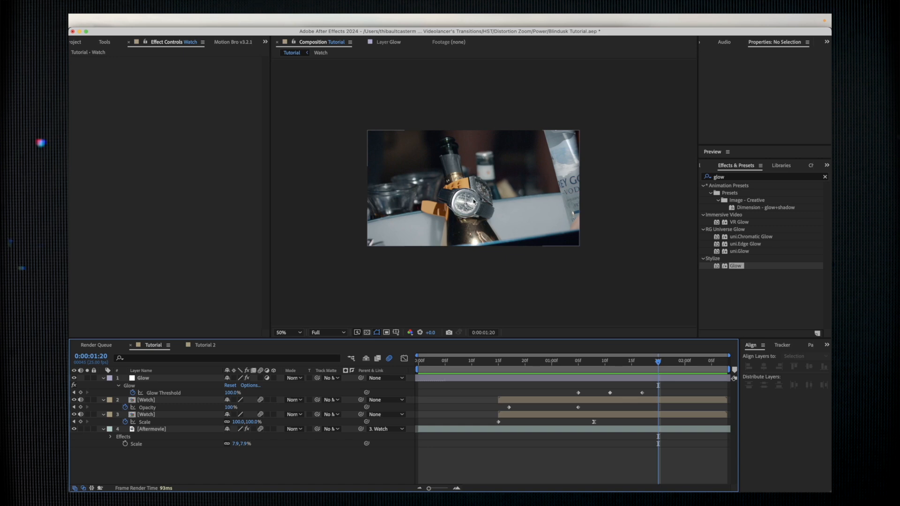
Step: Switch to the Tutorial 2 composition containing the Clock and Artist clips
left_click(204, 345)
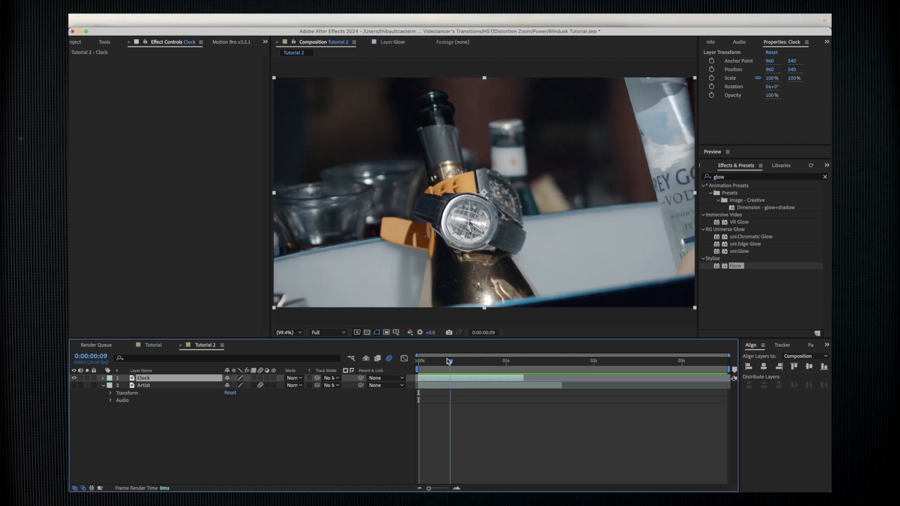
Step: Duplicate Clock as Clock 2, freeze the copy on its current frame, and export that frame
left_click(417, 361)
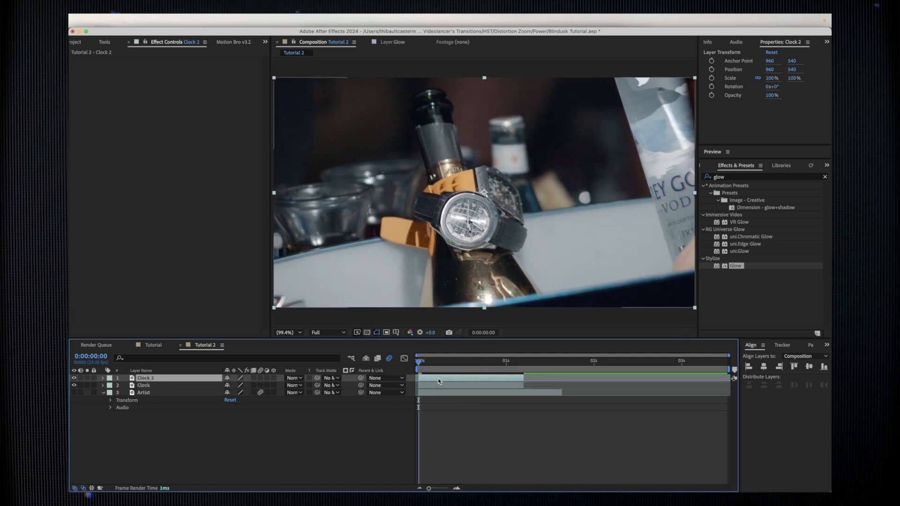
right_click(476, 382)
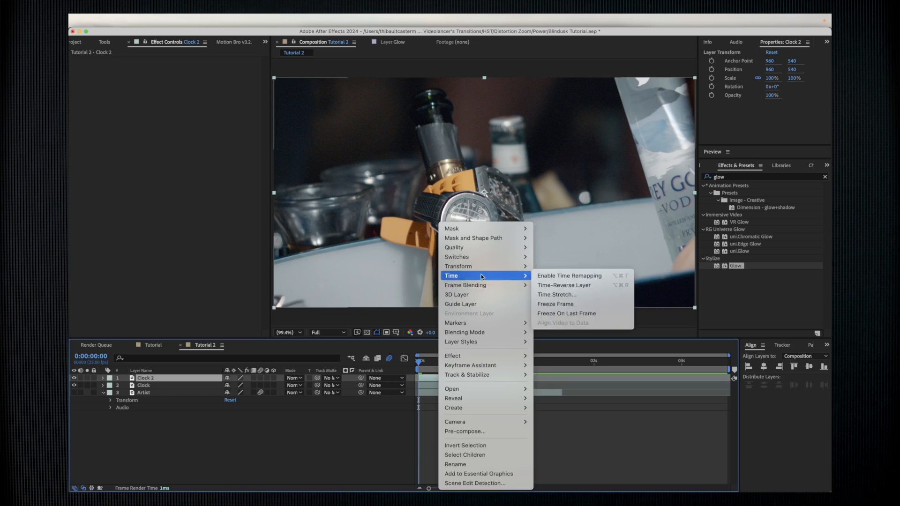
left_click(569, 275)
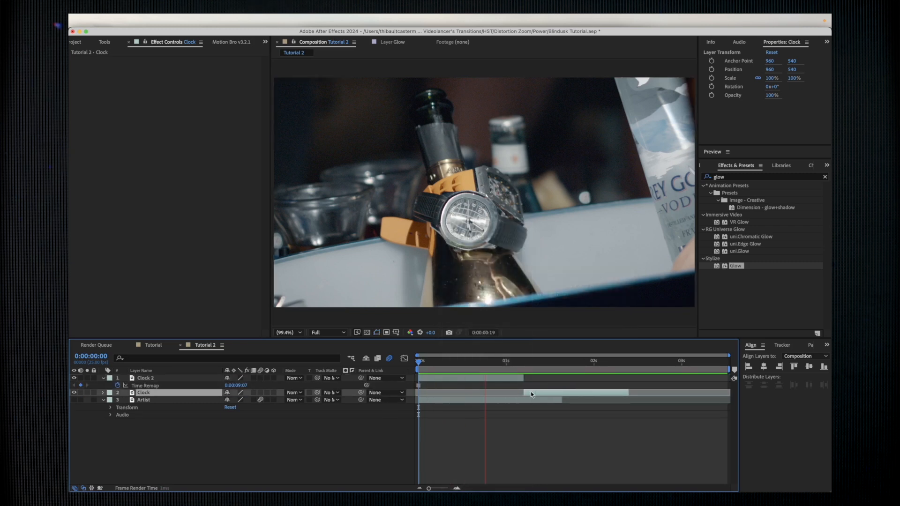
left_click(420, 360)
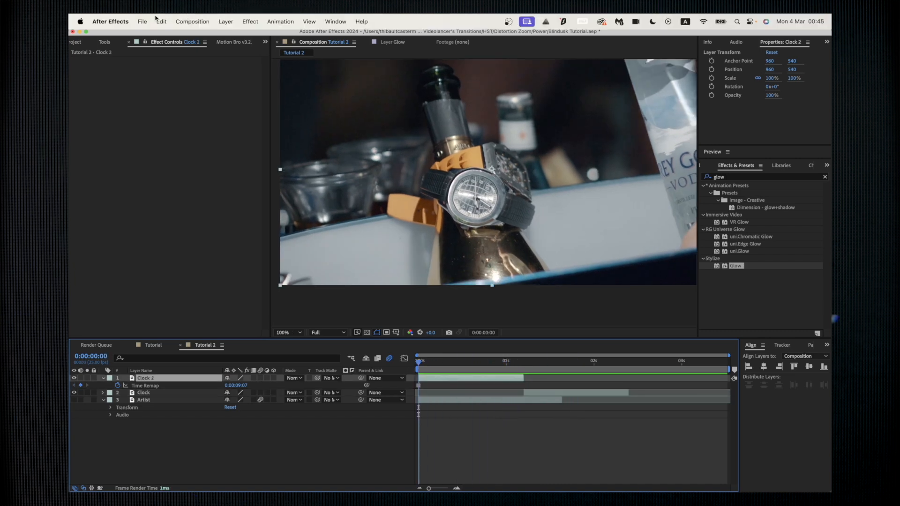
left_click(192, 21)
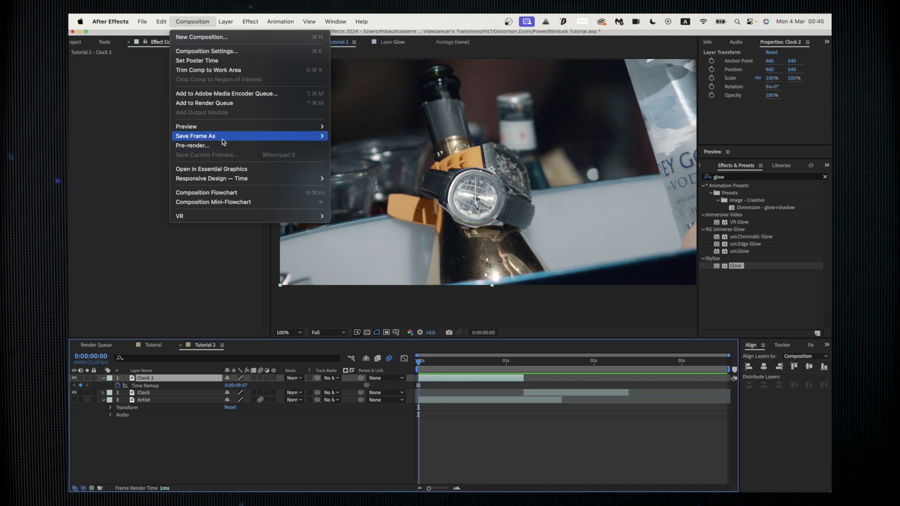
mouse_move(195, 136)
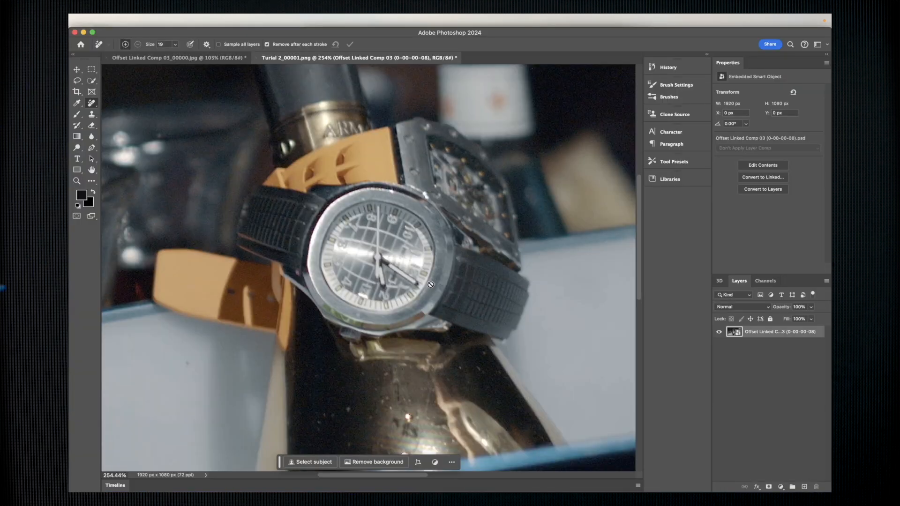
mouse_move(372, 264)
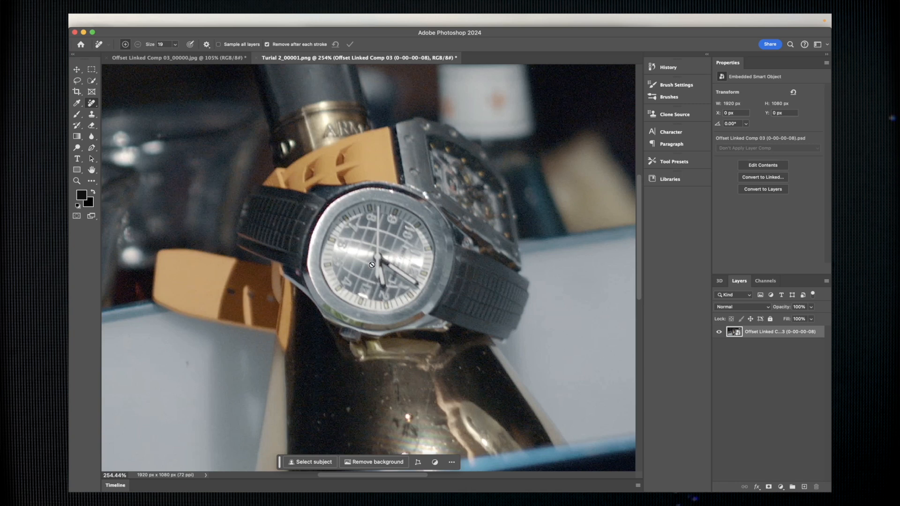
Step: Rasterize the frame layer, erase the watch hands with the Remove Tool, and save
right_click(780, 332)
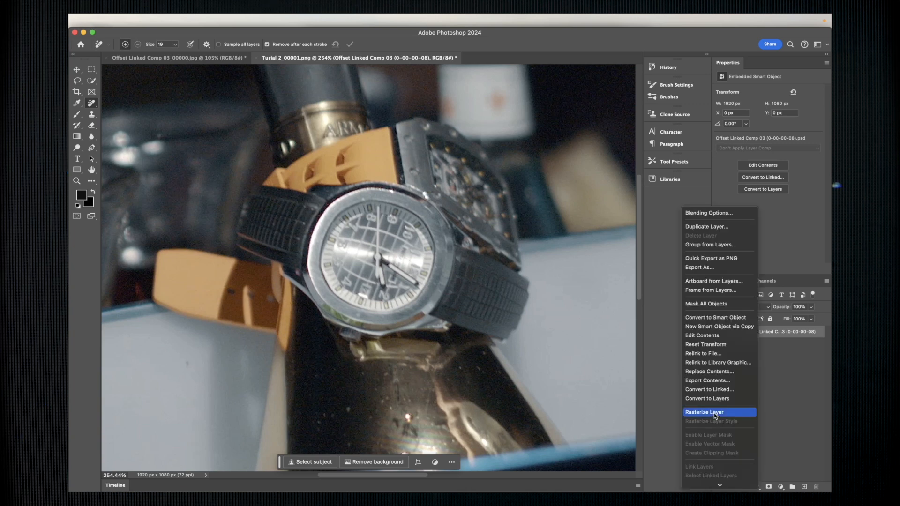
left_click(704, 412)
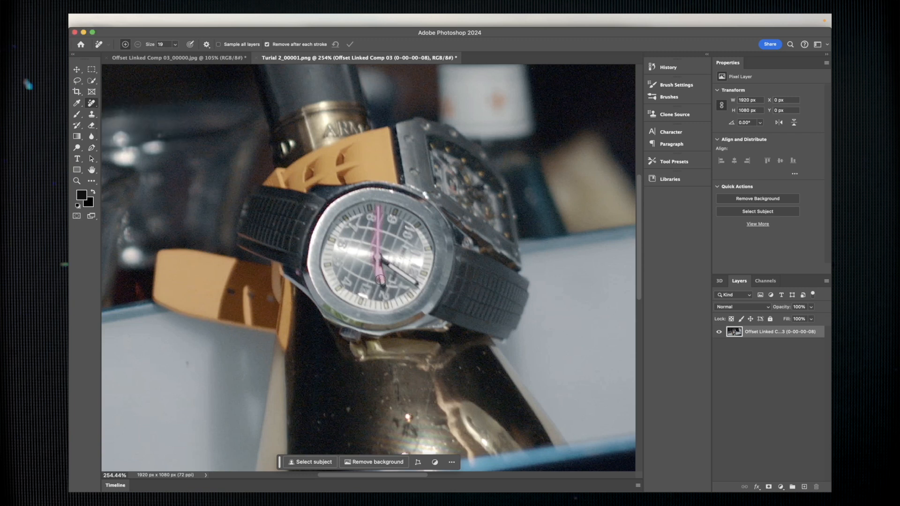
left_click_drag(376, 270, 418, 283)
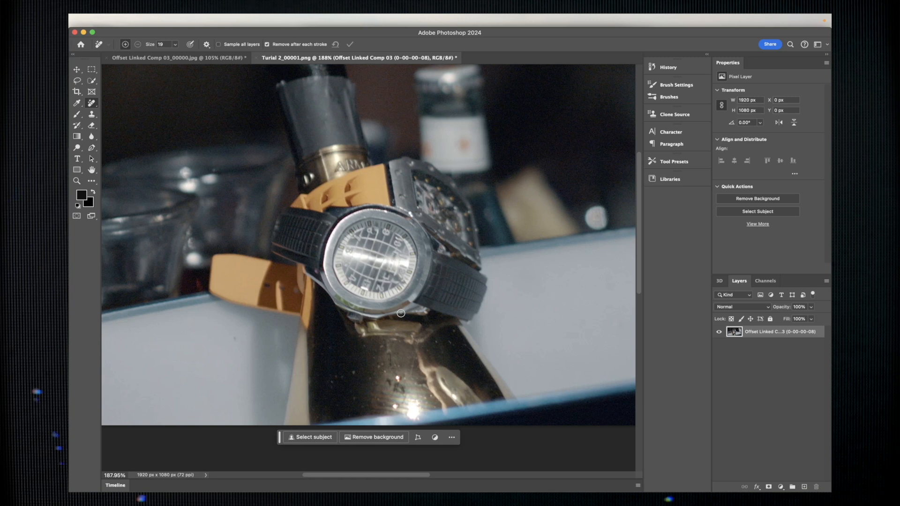
mouse_move(386, 263)
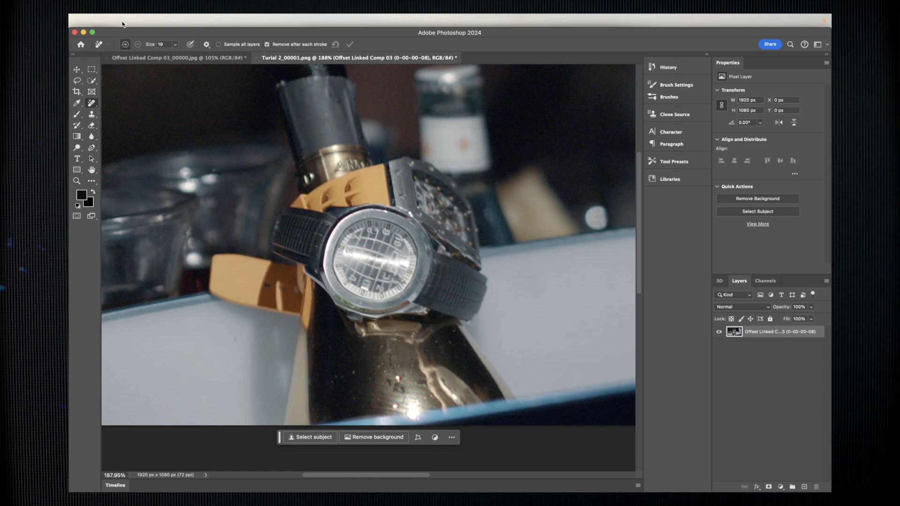
left_click(154, 22)
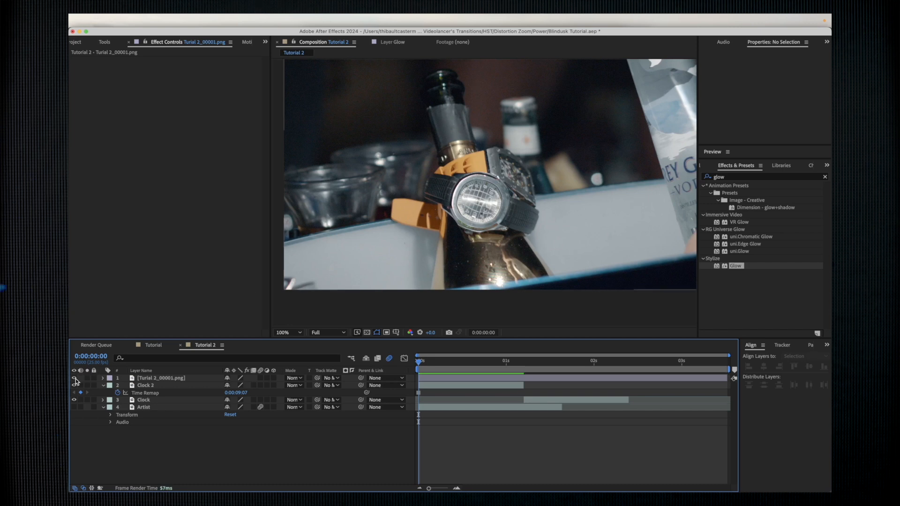
Step: Toggle the retouched handless frame layer's visibility and begin renaming it
left_click(146, 385)
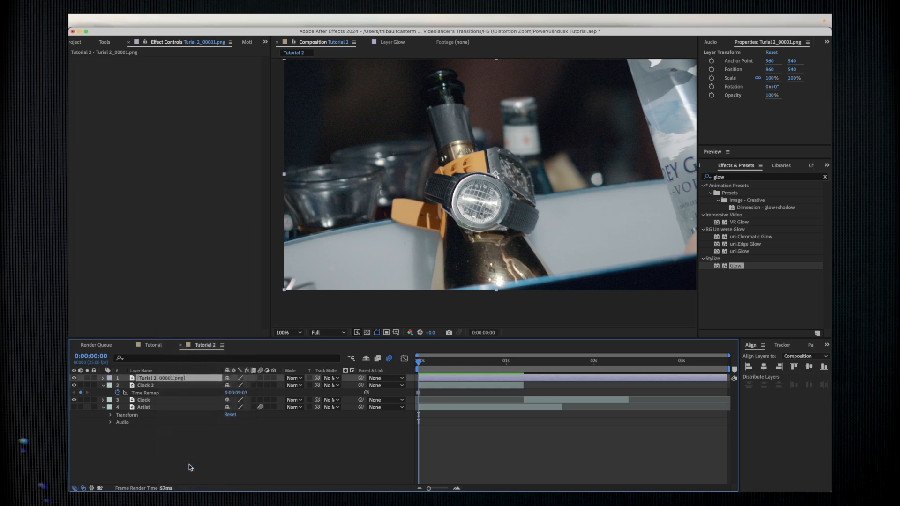
double_click(164, 378)
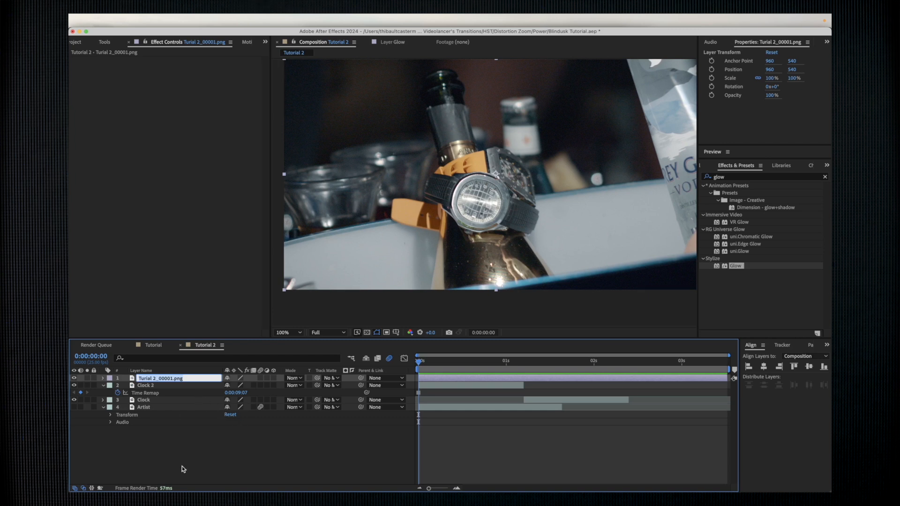
mouse_move(164, 468)
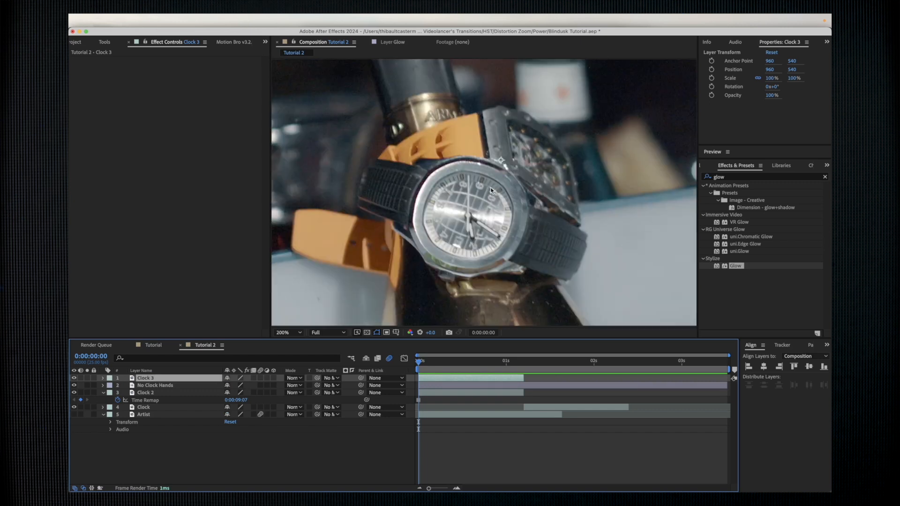
mouse_move(166, 381)
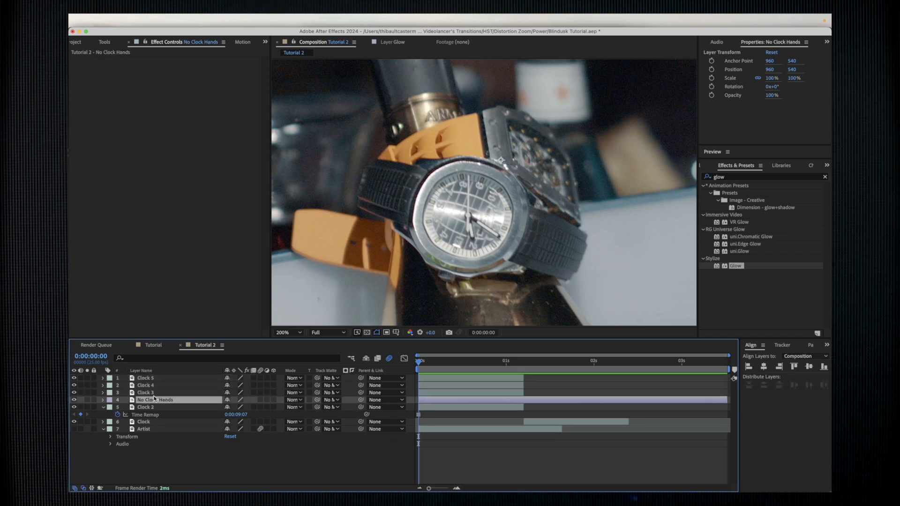
Step: Zoom in on Clock 5 and place Pen mask points around its hour hand
left_click(146, 393)
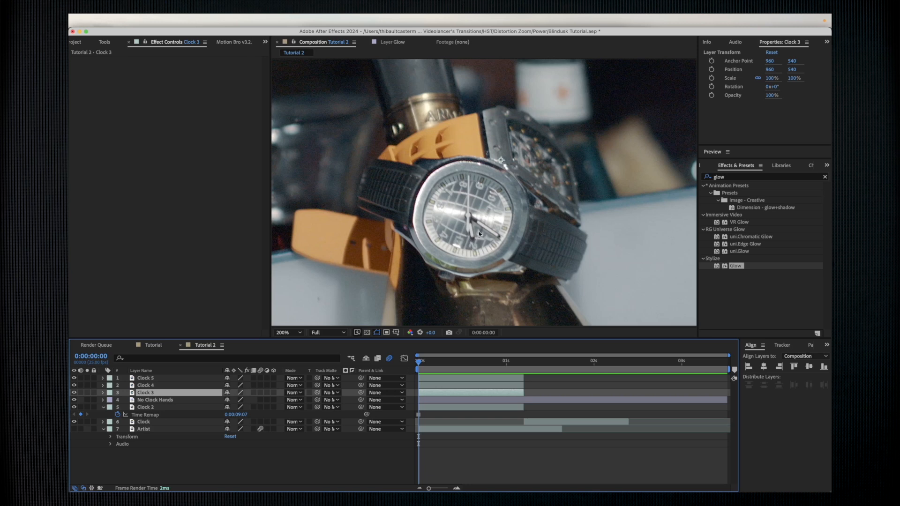
mouse_move(468, 201)
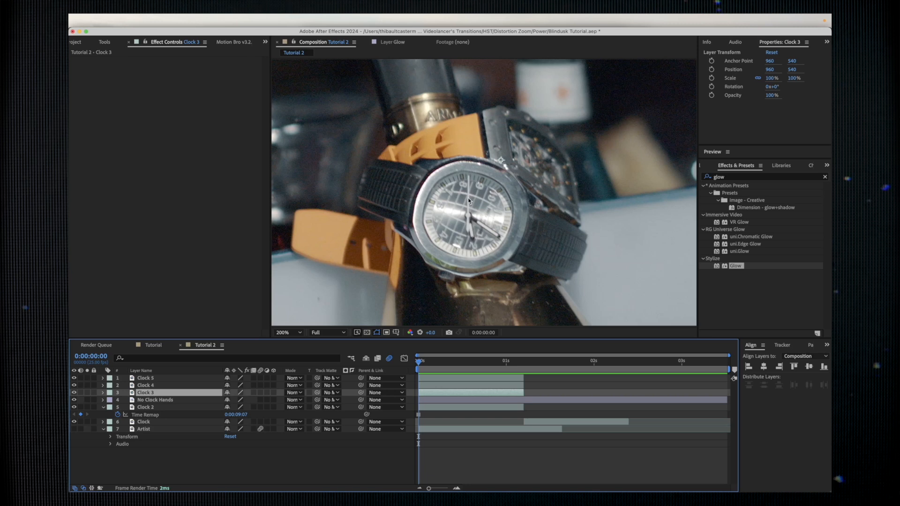
left_click(146, 378)
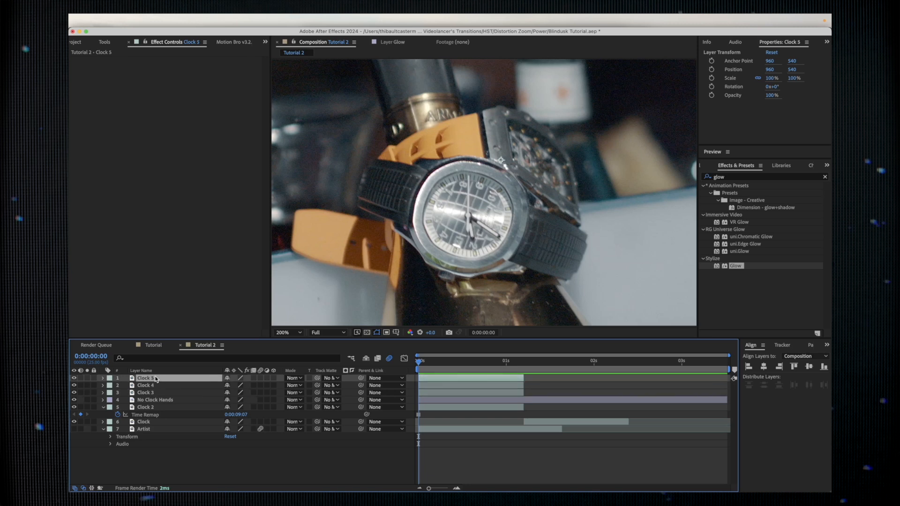
left_click(283, 333)
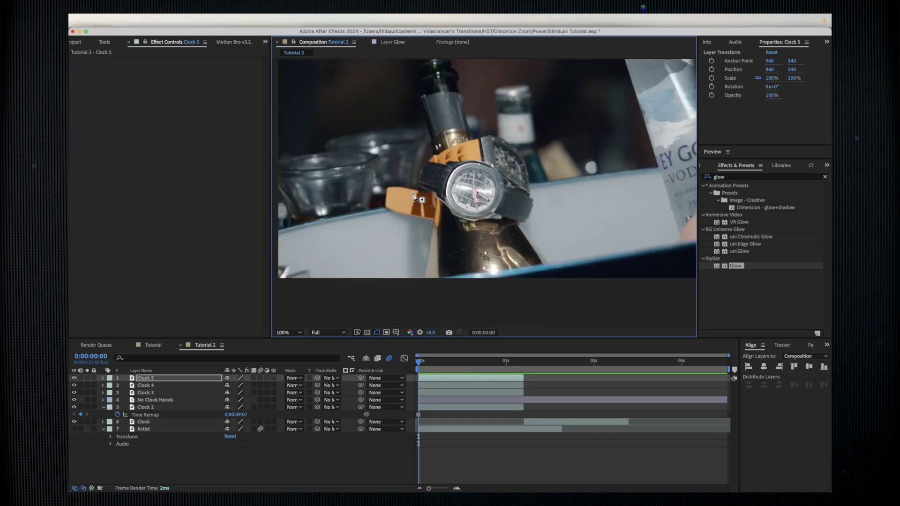
left_click(286, 332)
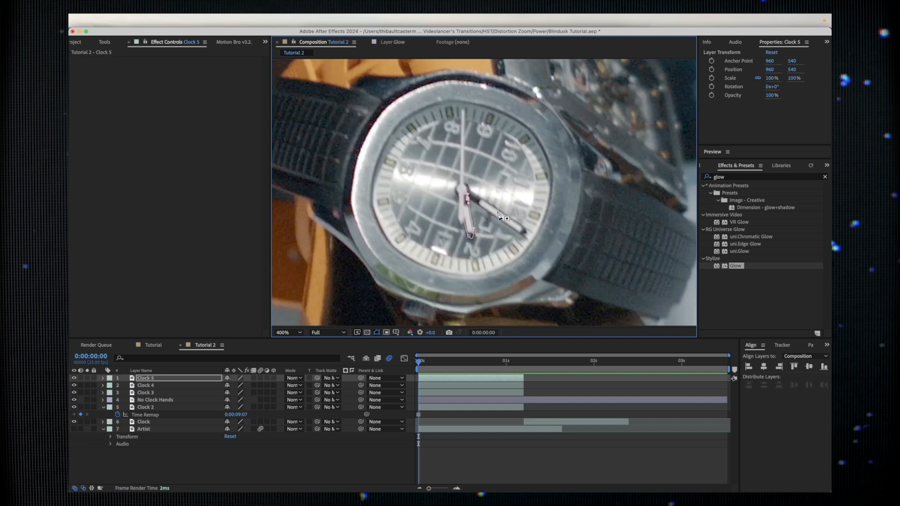
left_click(282, 332)
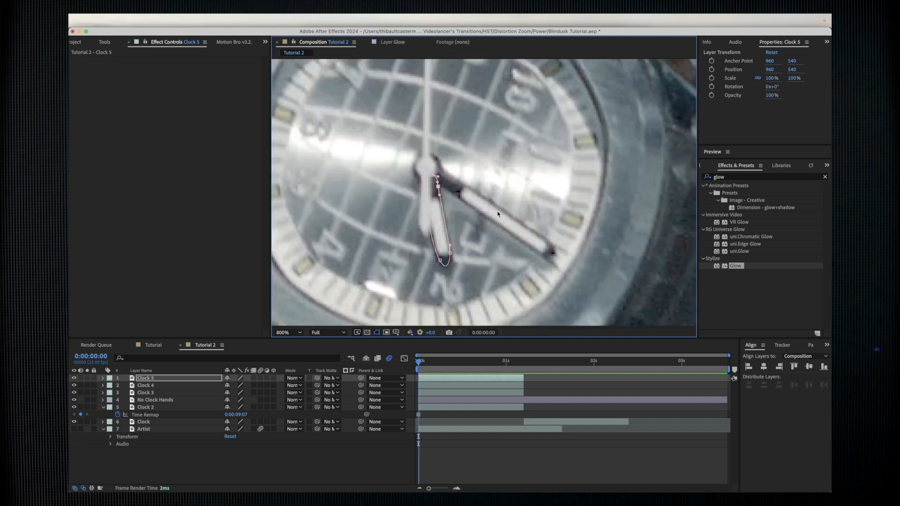
mouse_move(156, 386)
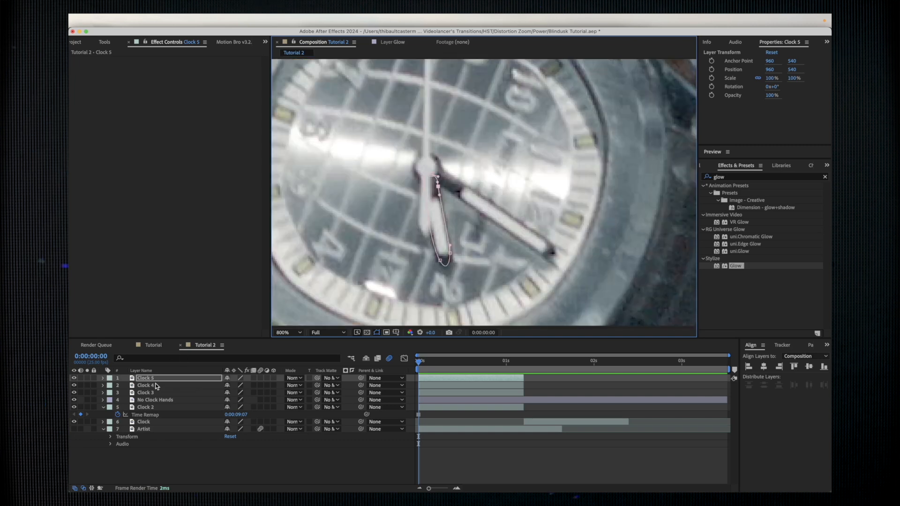
left_click(145, 385)
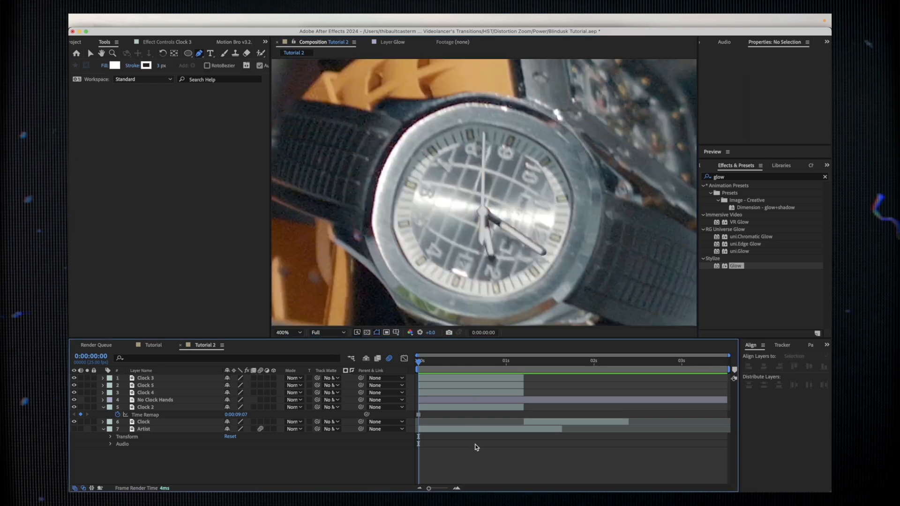
Step: Deselect all layers once Clock 3, 4 and 5 each have a hand mask
left_click(145, 393)
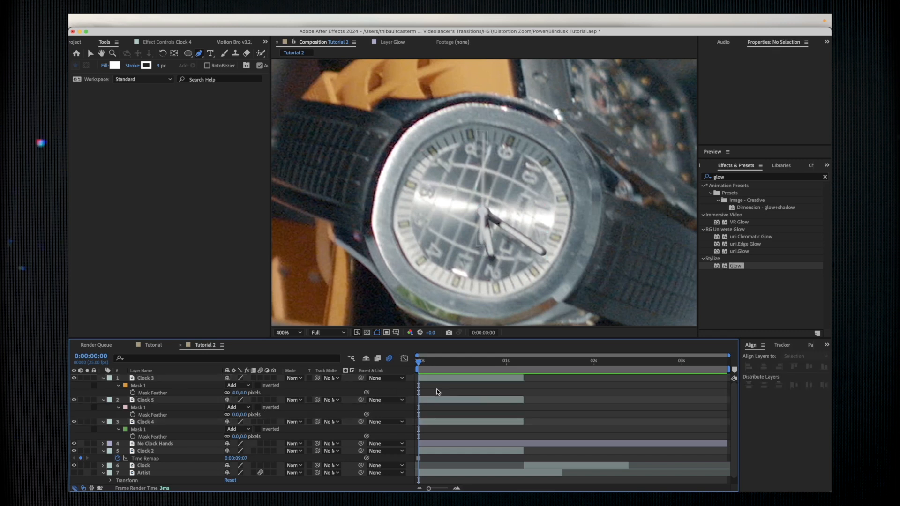
Step: Apply the 4-pixel Mask Feather to the remaining hand masks
left_click(146, 399)
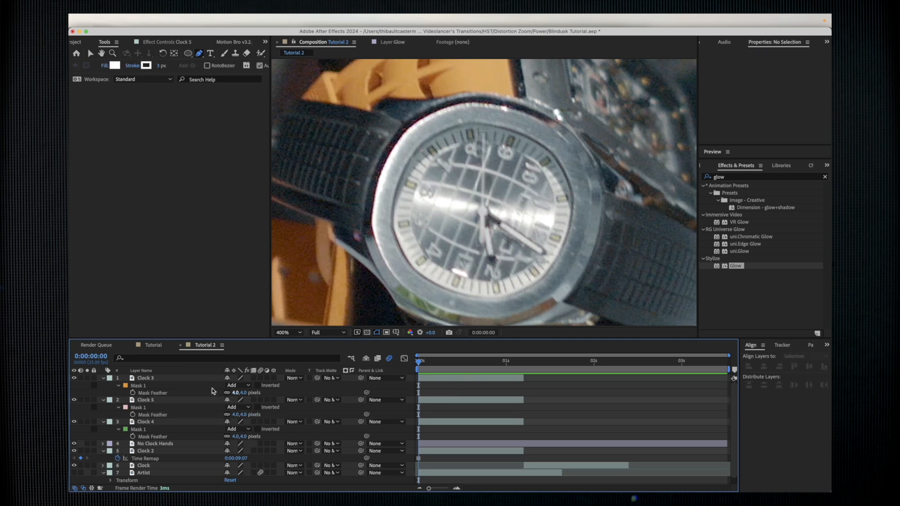
mouse_move(170, 378)
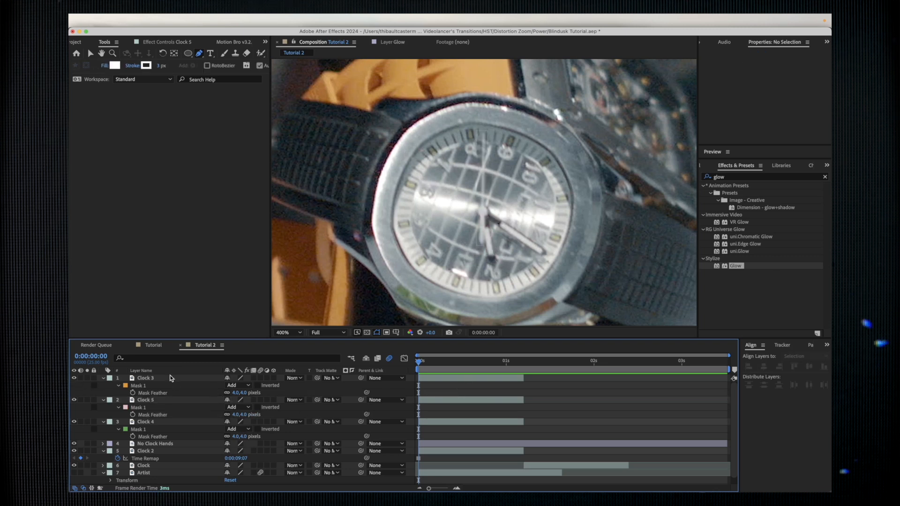
left_click(143, 378)
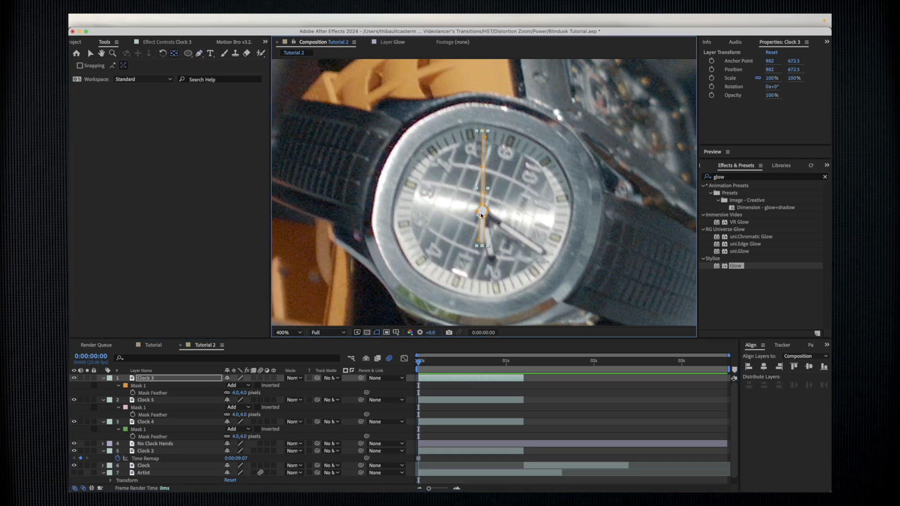
Step: Drag Clock 3's anchor point to the centre of the watch face
left_click(145, 400)
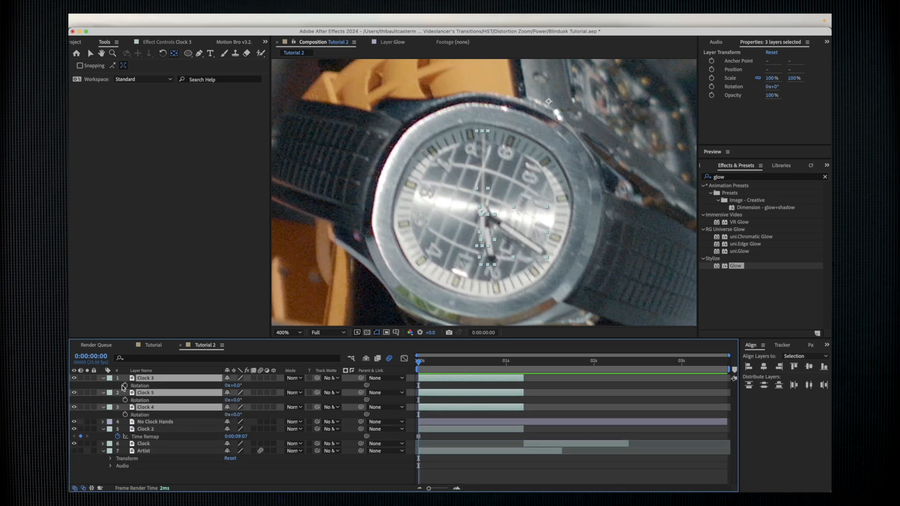
mouse_move(125, 393)
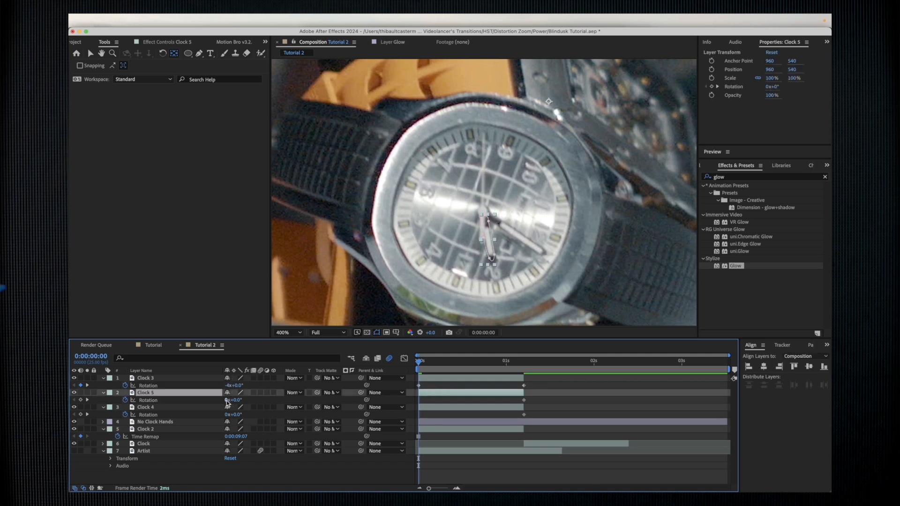
Step: Enter Clock 5's negative Rotation keyframe value, reaching -12° near one second
double_click(233, 400)
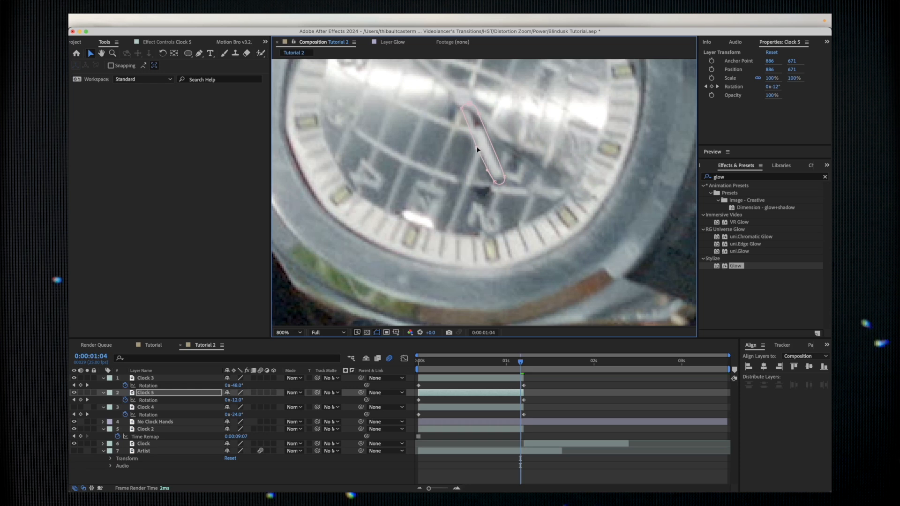
Step: Centre Clock 4's anchor and scrub the timeline to preview all three hands spinning
left_click_drag(520, 363, 447, 363)
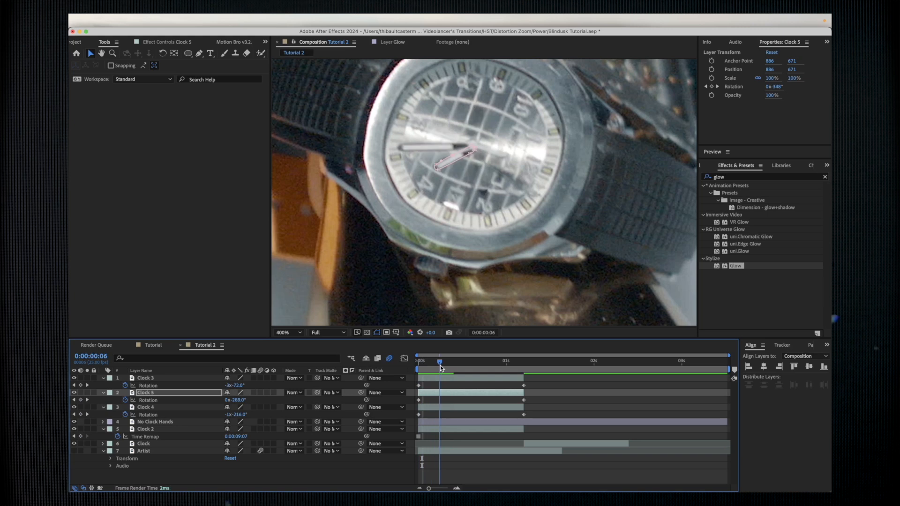
left_click(146, 407)
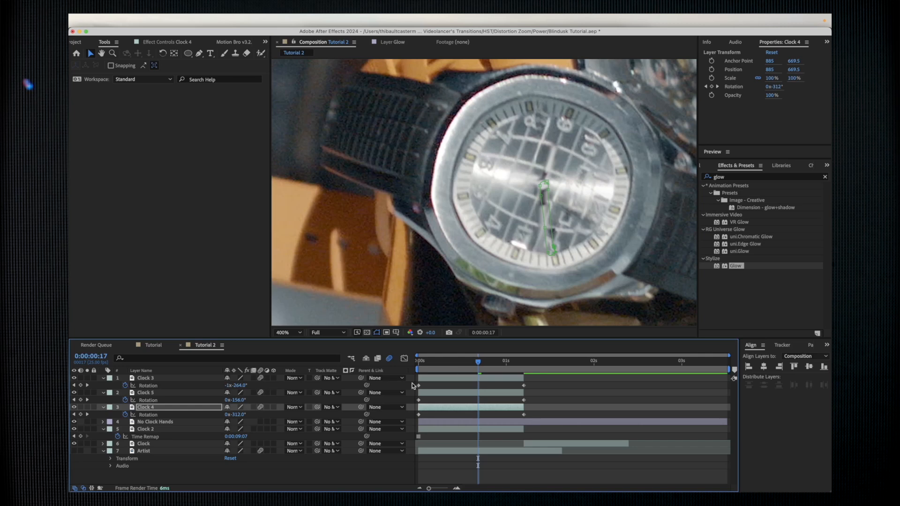
left_click(503, 360)
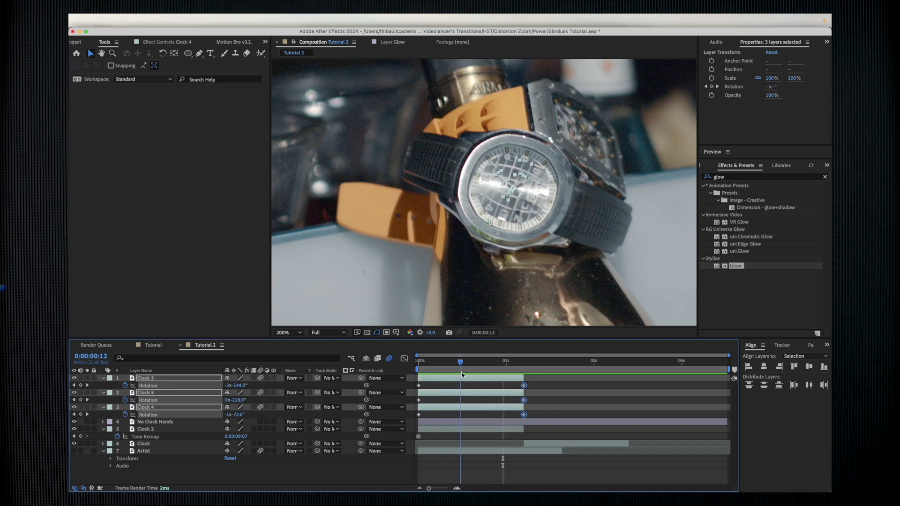
left_click_drag(460, 360, 520, 360)
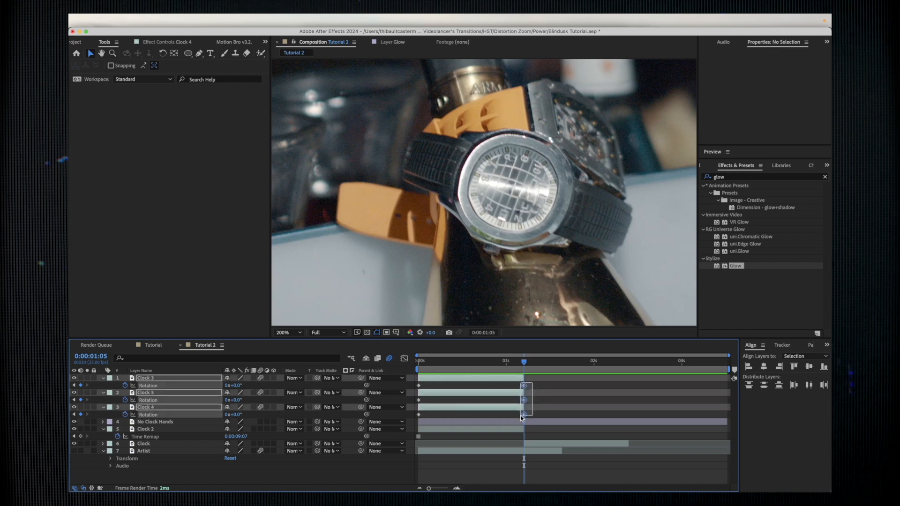
Step: Apply Easy Ease to the hand layers' final rotation keyframes at 1:05 in the Graph Editor
left_click(405, 358)
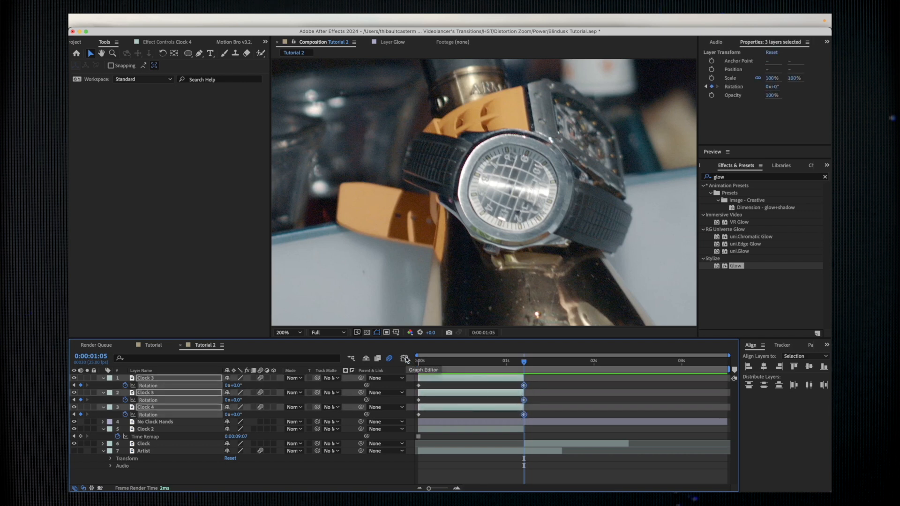
left_click(405, 358)
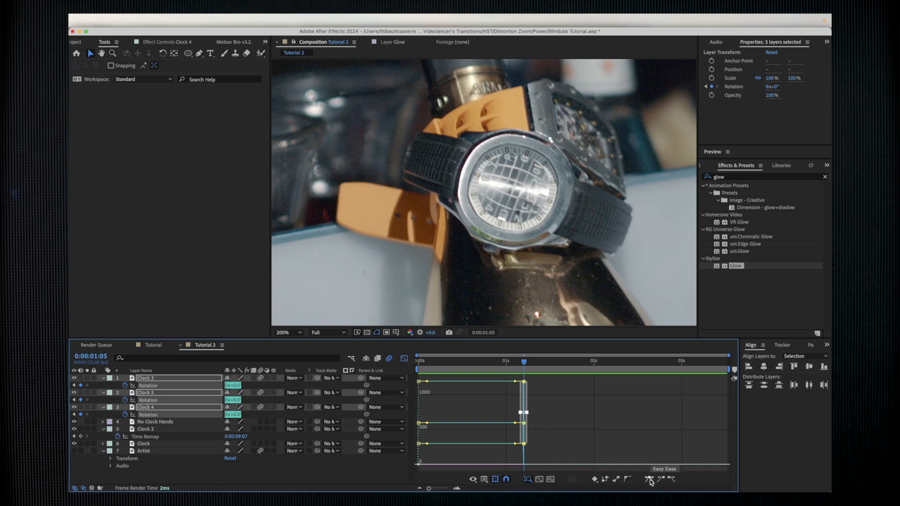
left_click(651, 479)
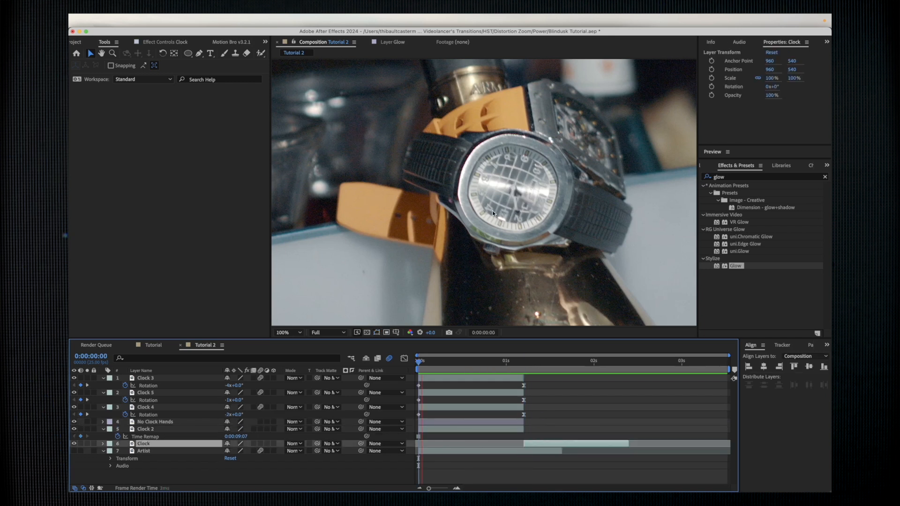
Step: Pre-compose the six selected clock layers into a new composition named 'Watch Animation'
left_click(591, 361)
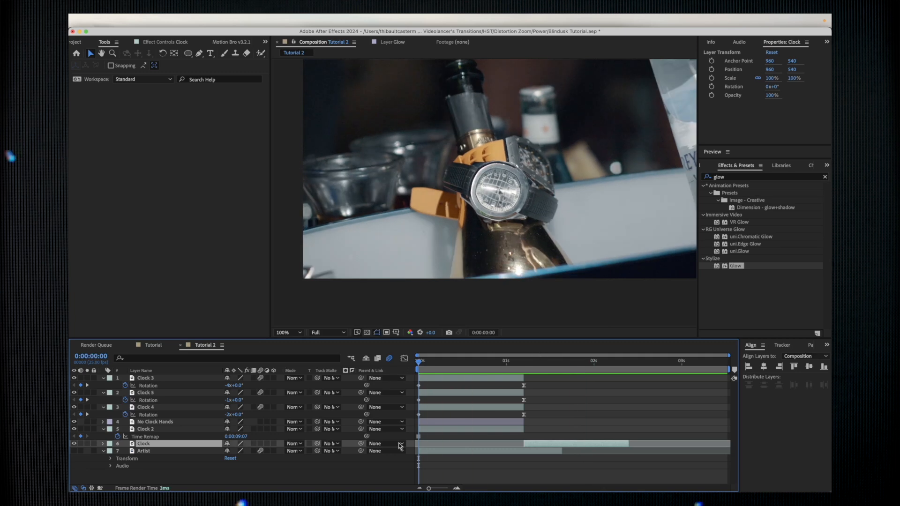
mouse_move(164, 381)
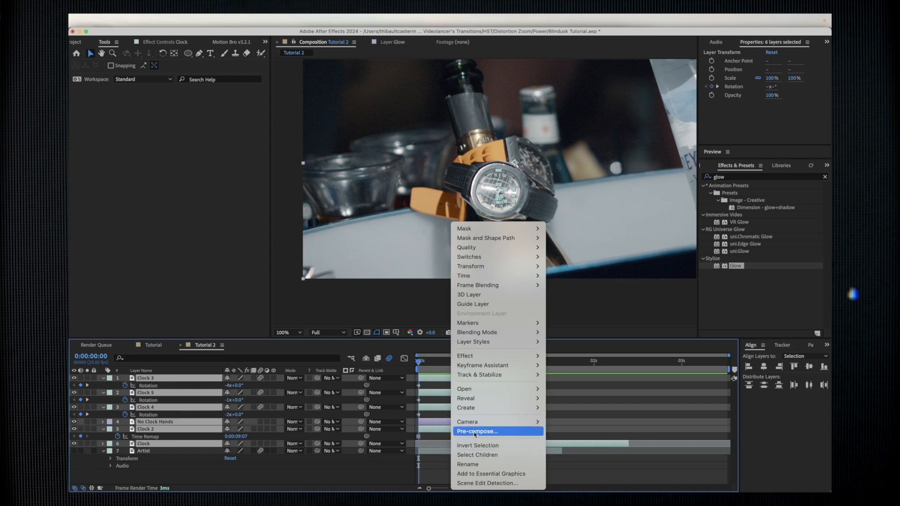
left_click(478, 432)
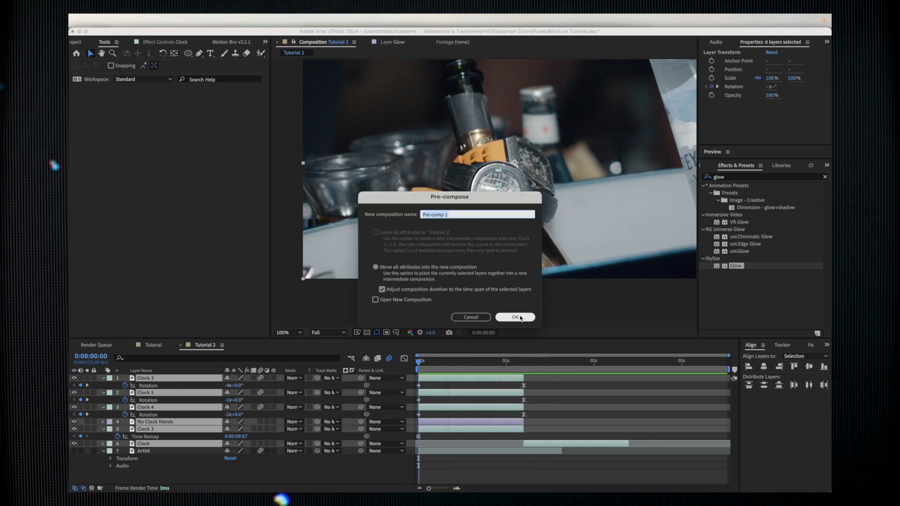
type("Watch")
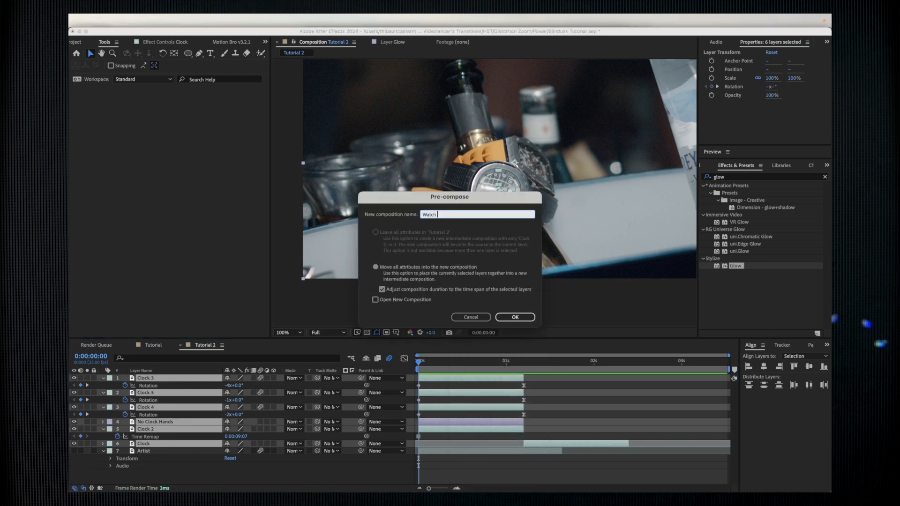
type("Animation")
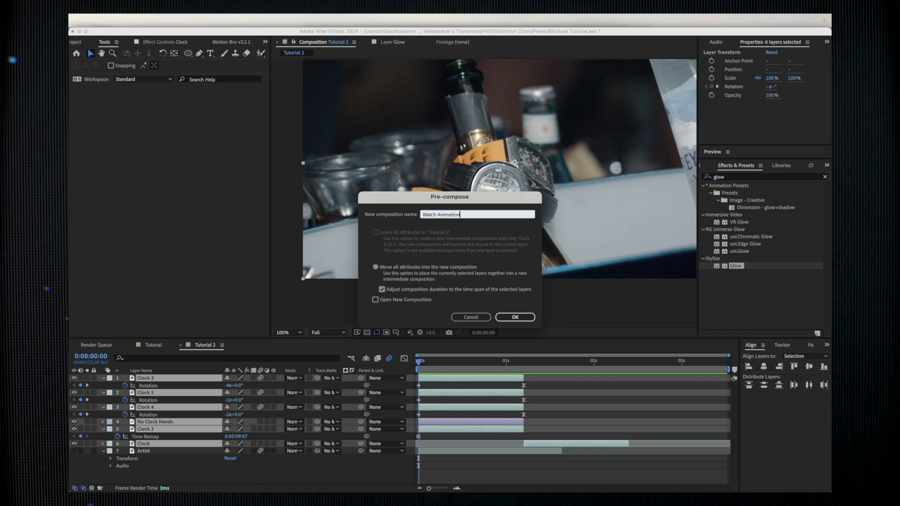
left_click(514, 317)
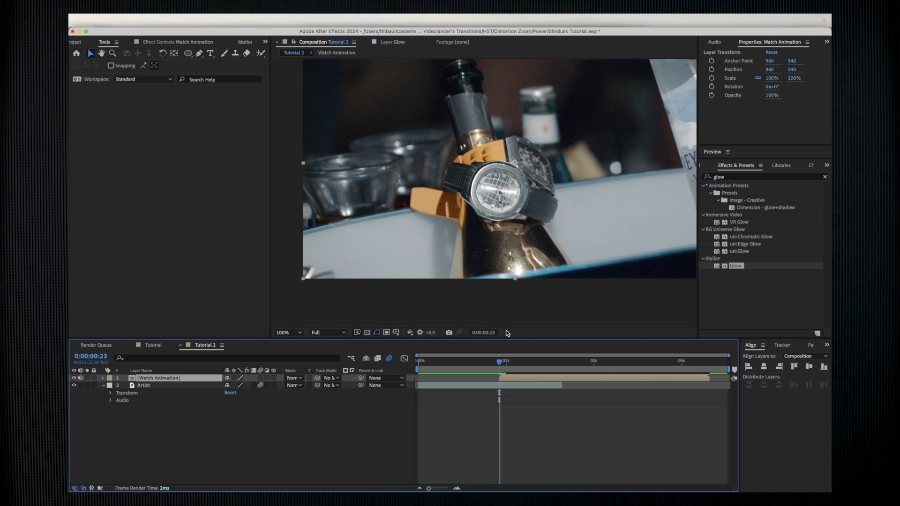
Step: Draw an inverted freeform mask inside the watch bezel on Watch Animation, then deselect it
left_click(287, 332)
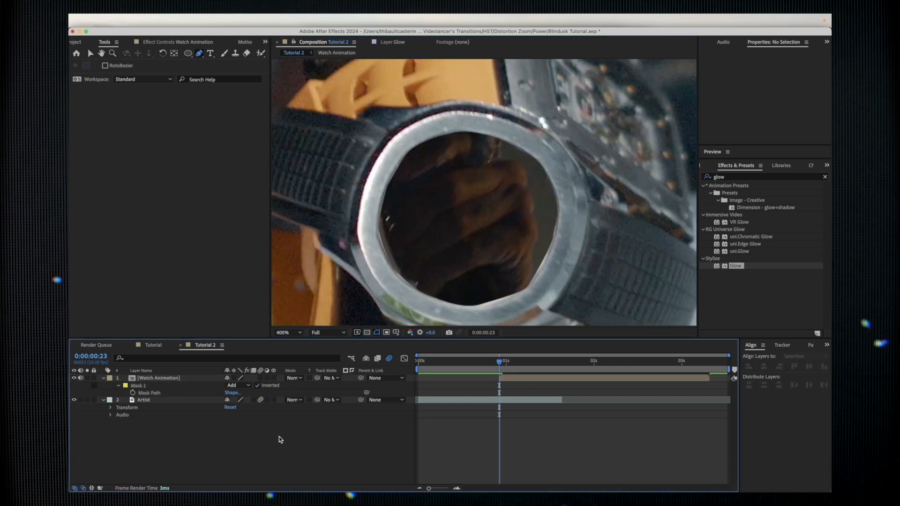
left_click(158, 378)
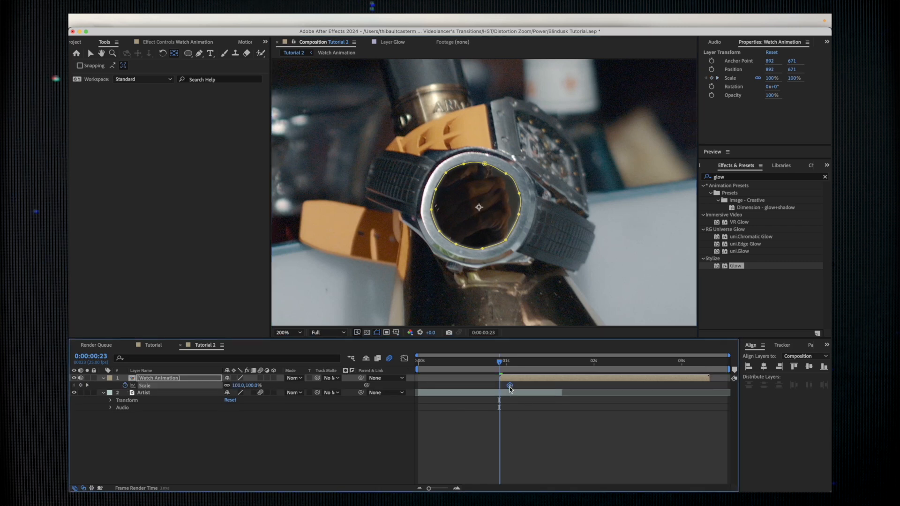
Step: Select the 0:23 Scale keyframe and trim Tutorial 2 to its work area
left_click(509, 386)
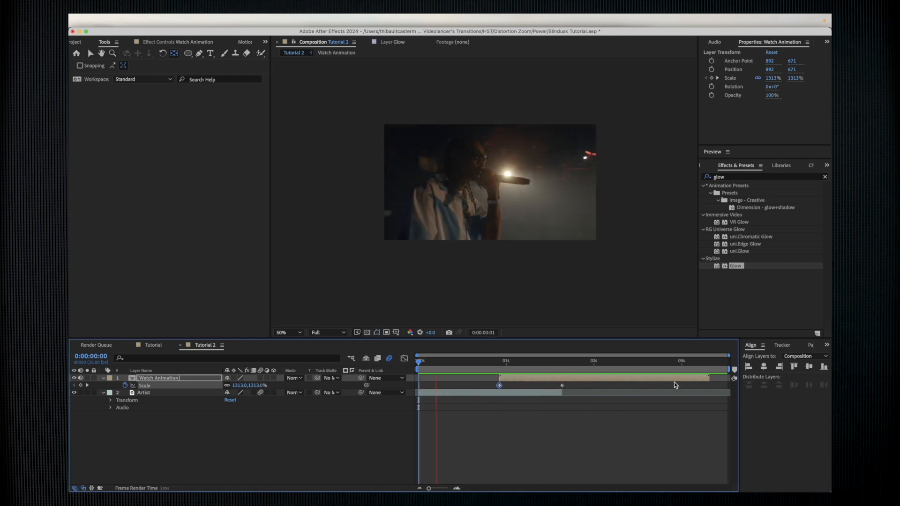
right_click(706, 377)
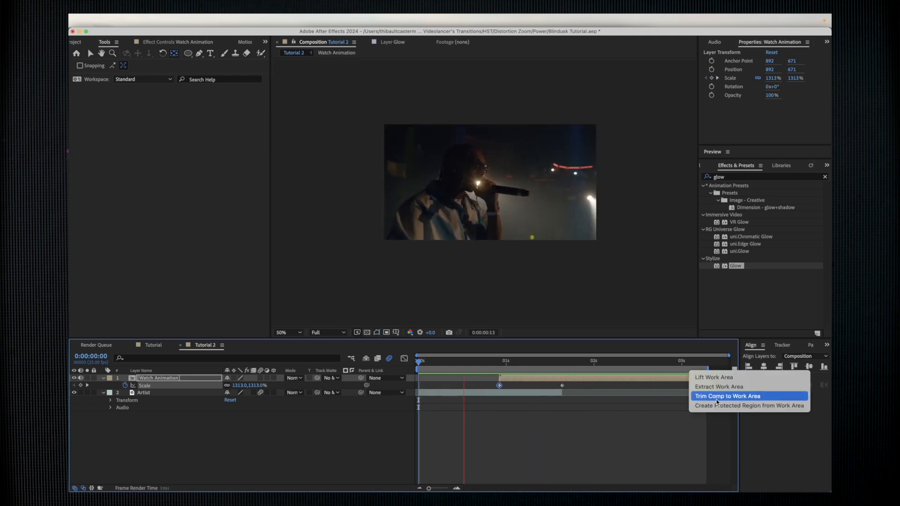
left_click(728, 396)
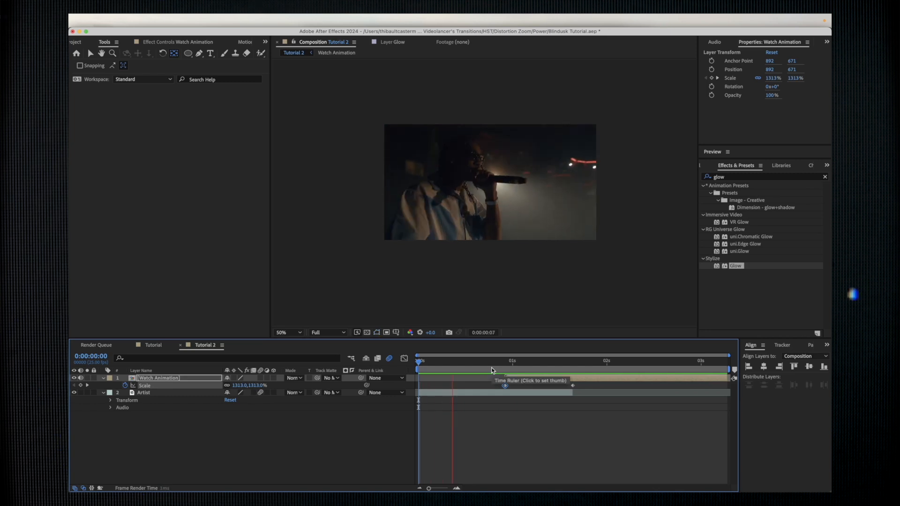
left_click(482, 360)
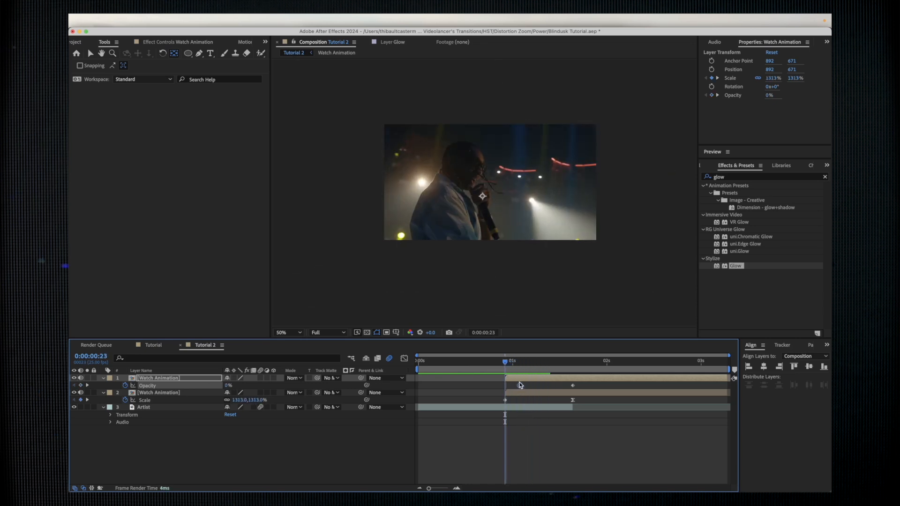
Step: Scrub to frame 23 to check both Watch Animation copies' matching 1313% Scale zooms
left_click(519, 367)
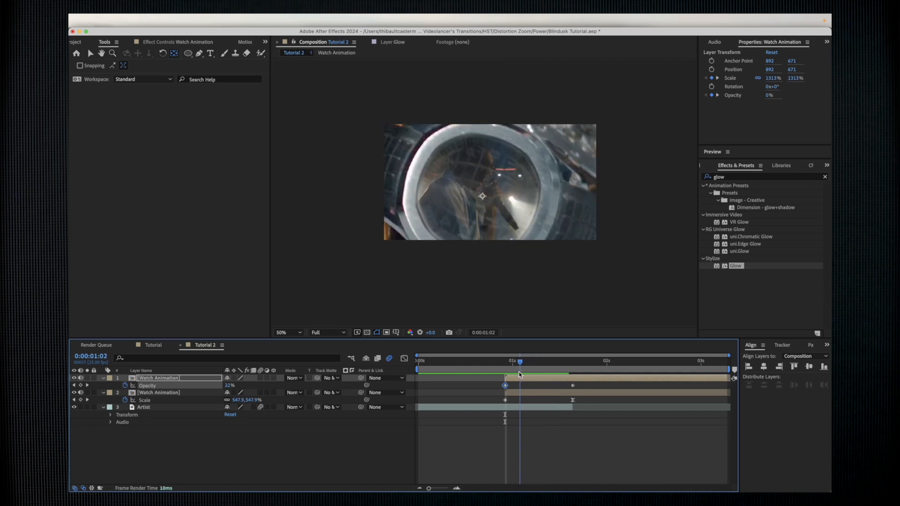
left_click(475, 361)
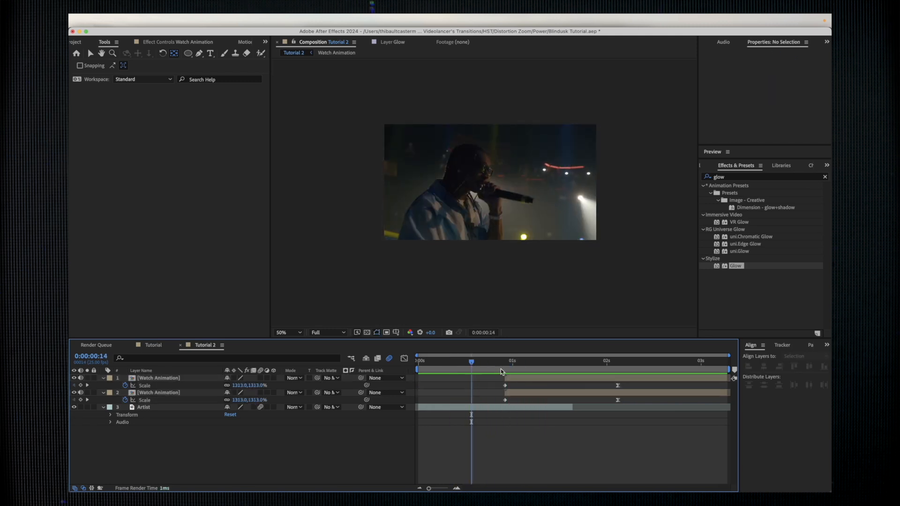
left_click_drag(471, 361, 539, 361)
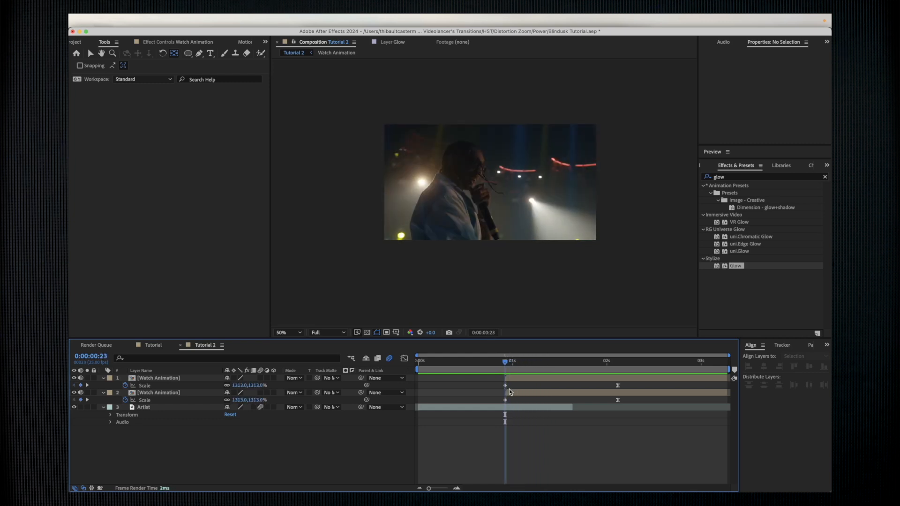
Step: Parent the Artist layer to layer 2 Watch Animation and step forward one frame
left_click(143, 407)
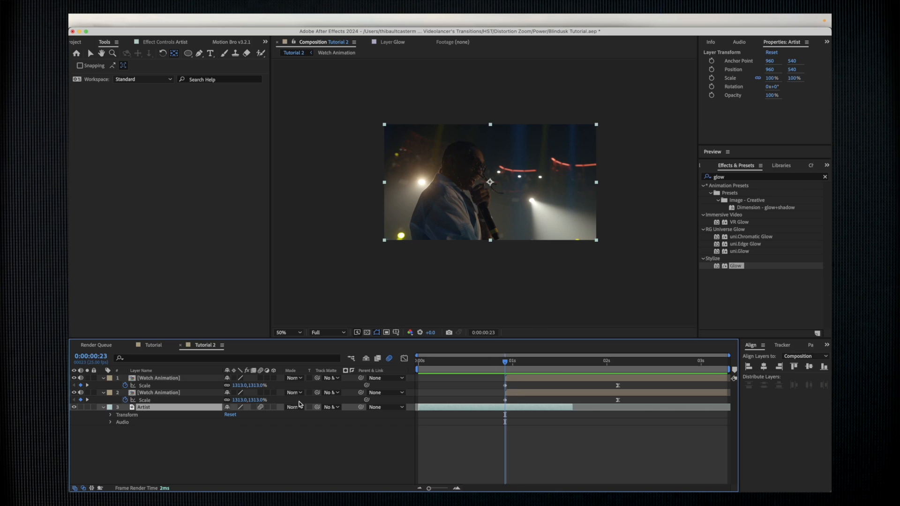
mouse_move(357, 411)
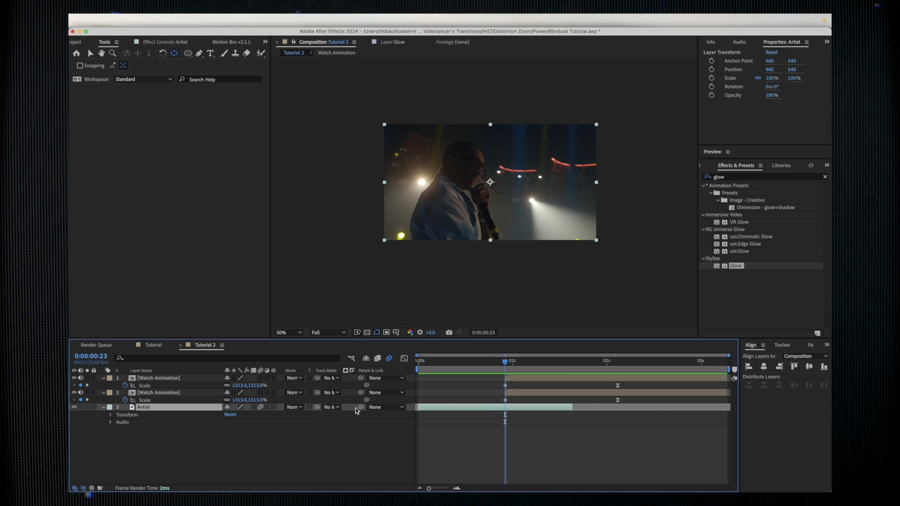
left_click_drag(361, 407, 190, 404)
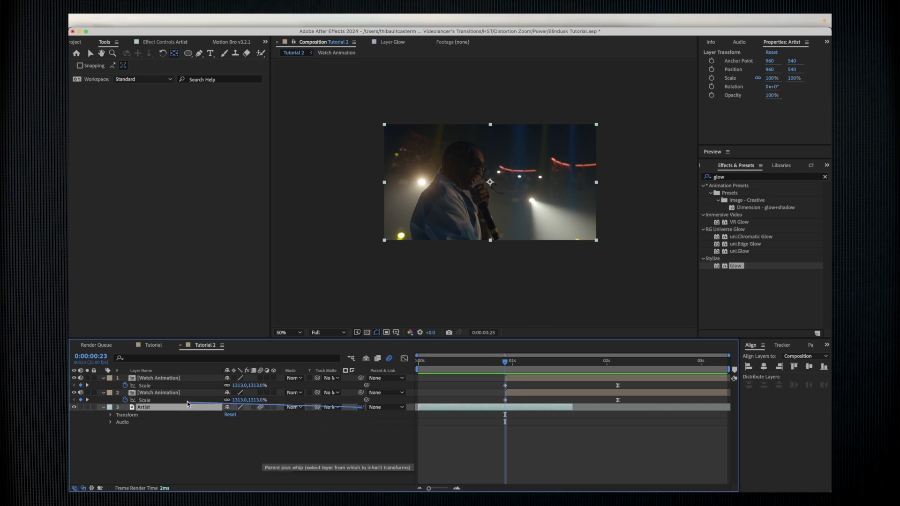
left_click_drag(360, 407, 161, 393)
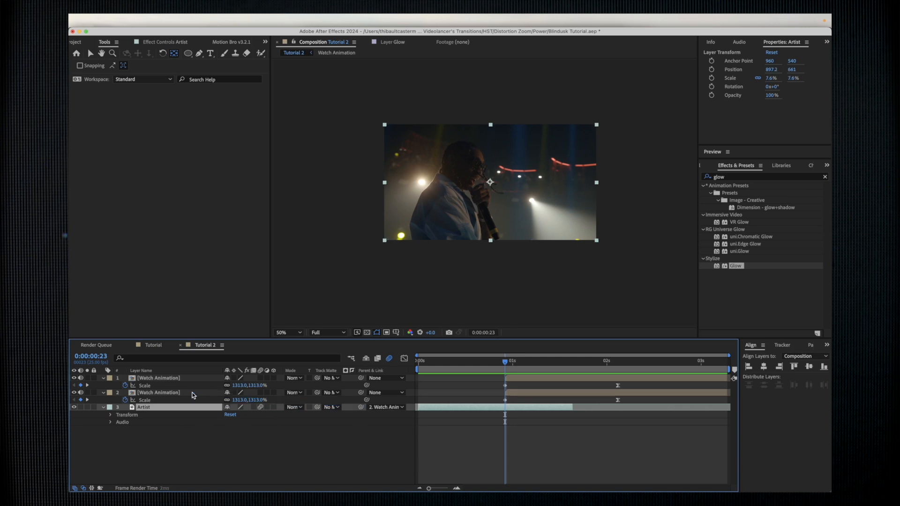
mouse_move(503, 370)
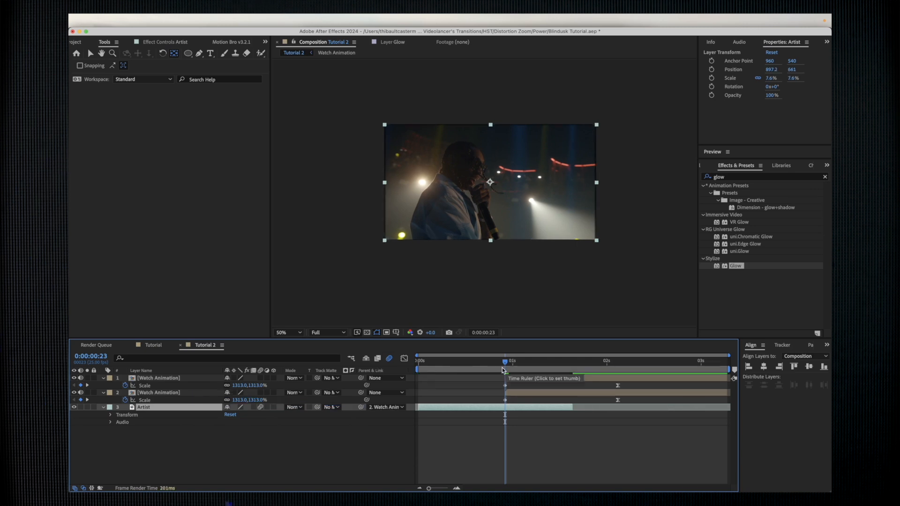
left_click(506, 369)
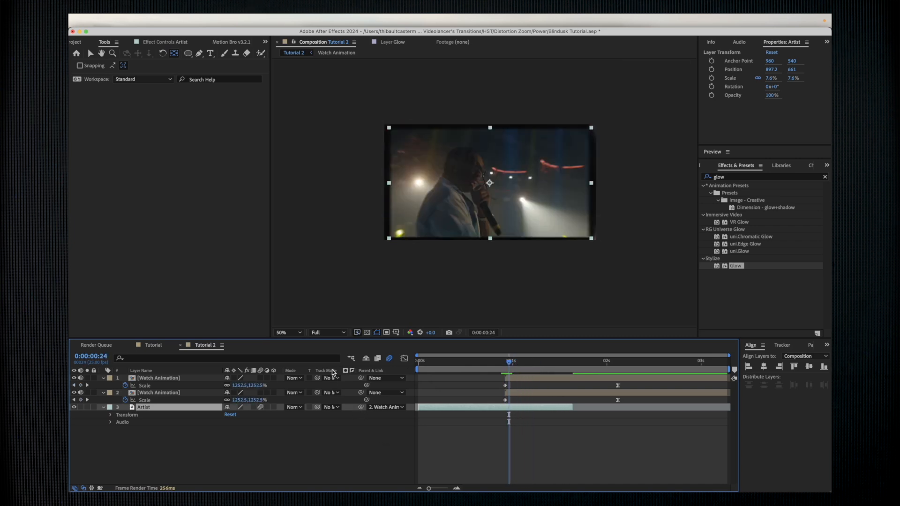
Step: Open the timeline Columns list from the column header's context menu
right_click(326, 370)
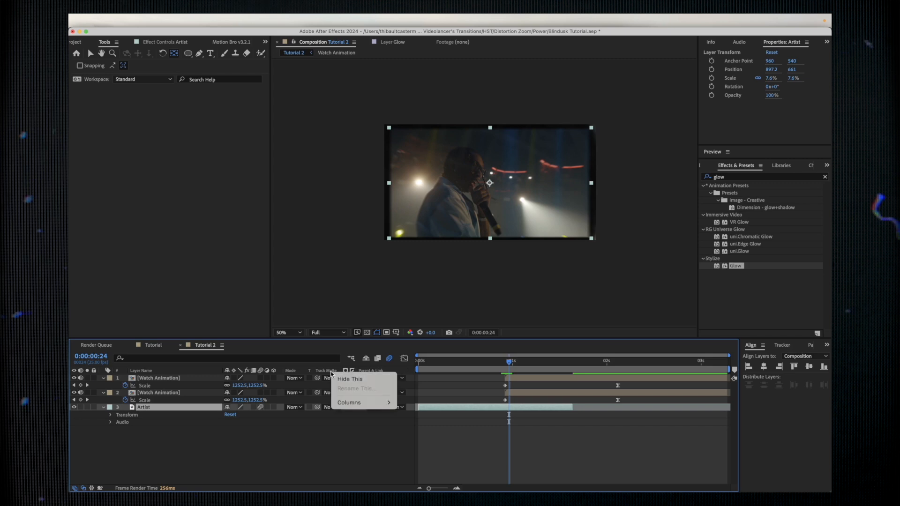
left_click(349, 403)
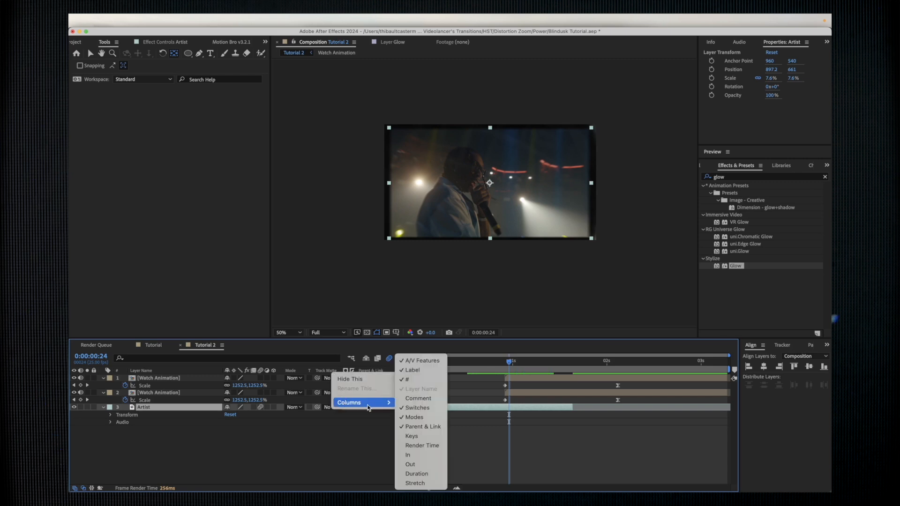
mouse_move(422, 427)
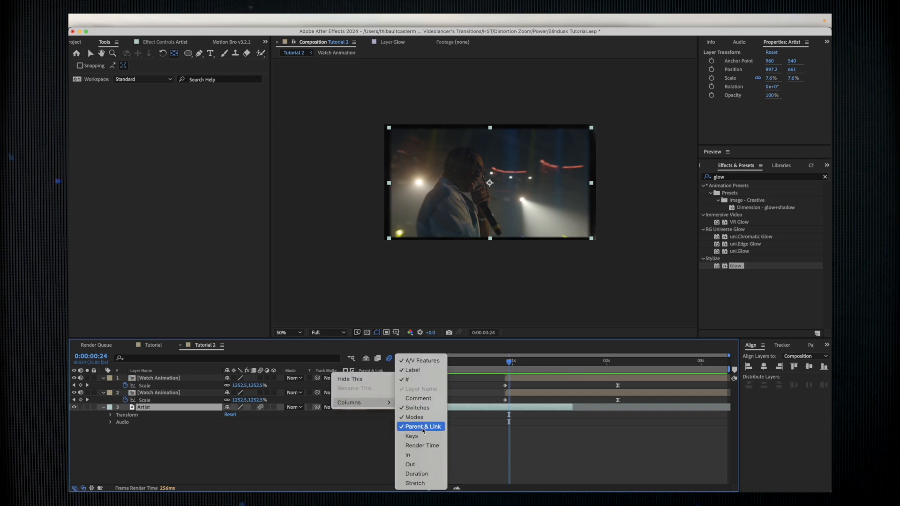
left_click(423, 427)
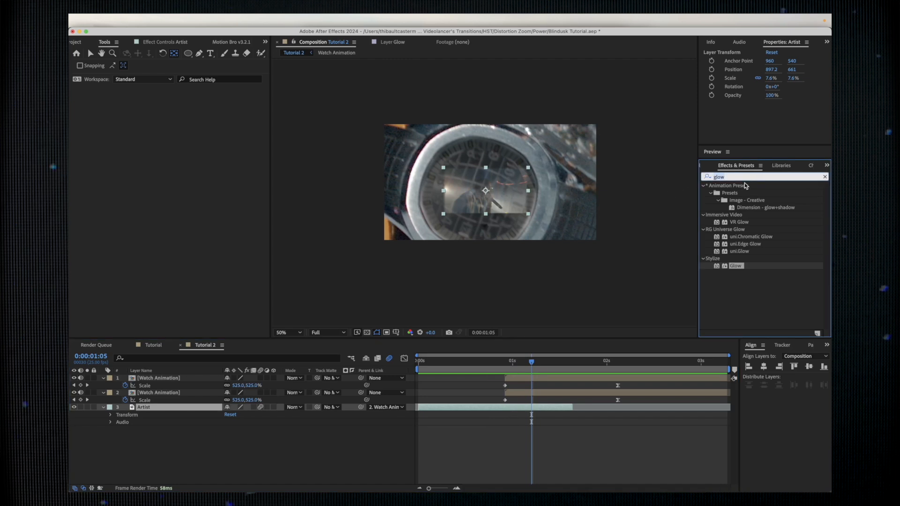
mouse_move(745, 184)
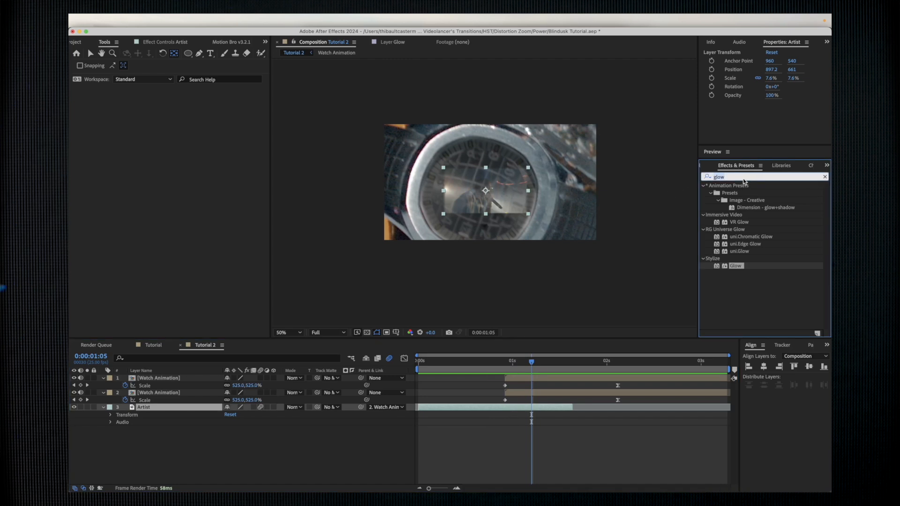
Step: Apply Motion Tile to Artist with output width 240, height 230 and Mirror Edges
type("motion")
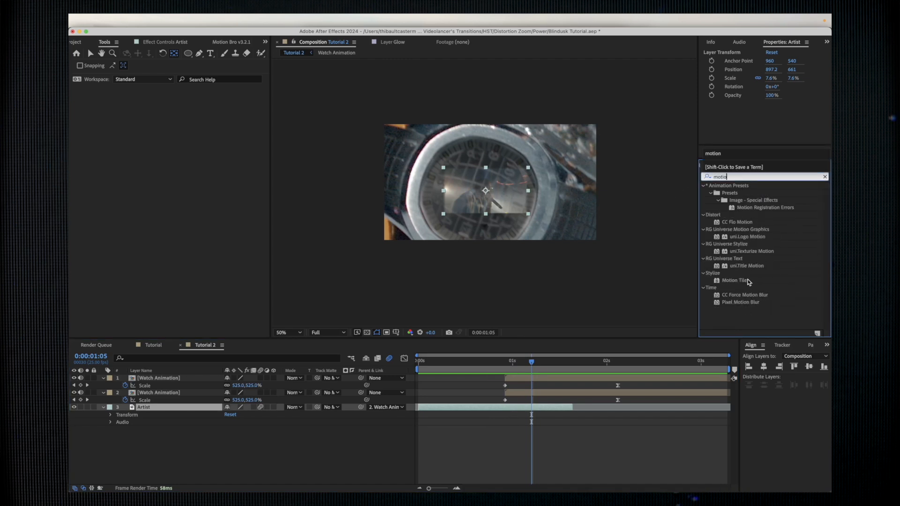
double_click(734, 281)
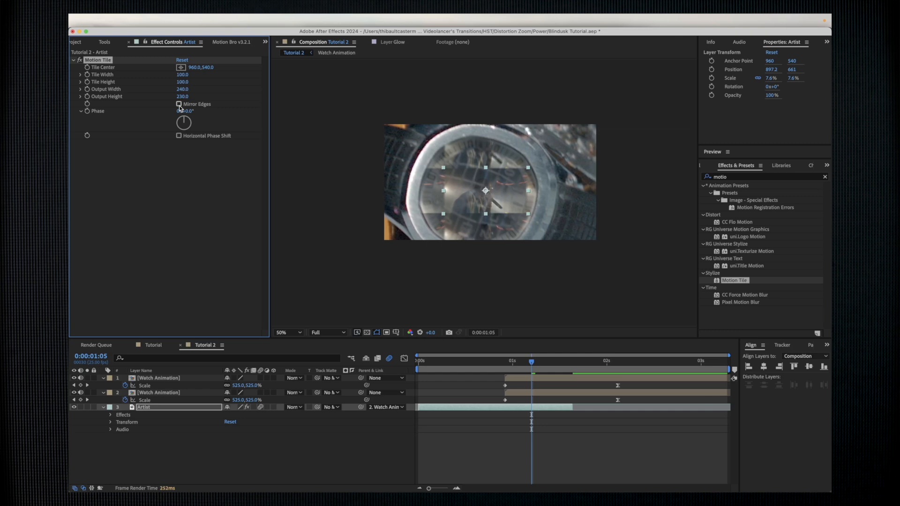
left_click(178, 104)
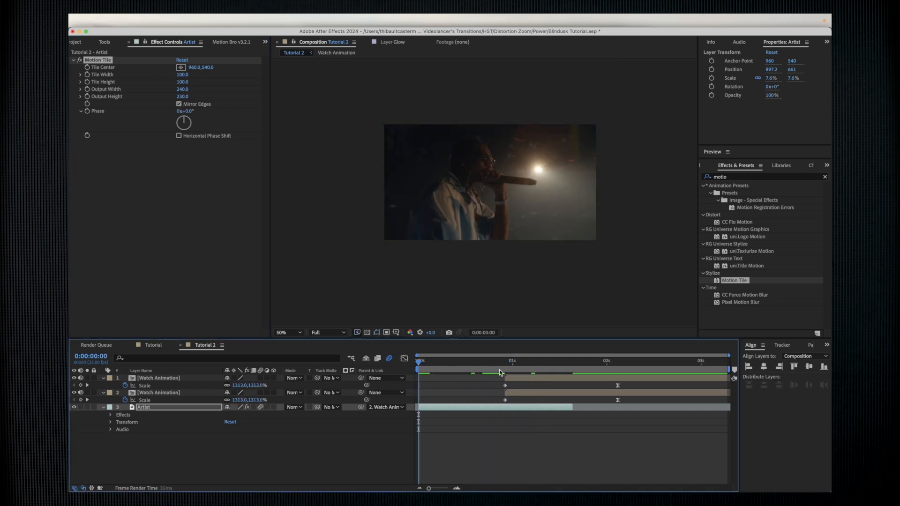
left_click(512, 360)
type("glow")
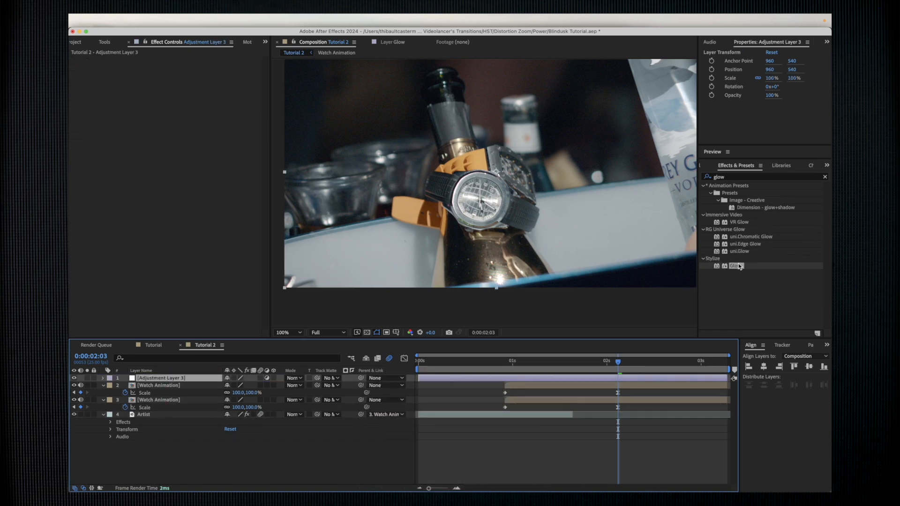
Step: Apply Glow to the adjustment layer and raise Glow Threshold to 100%
double_click(736, 265)
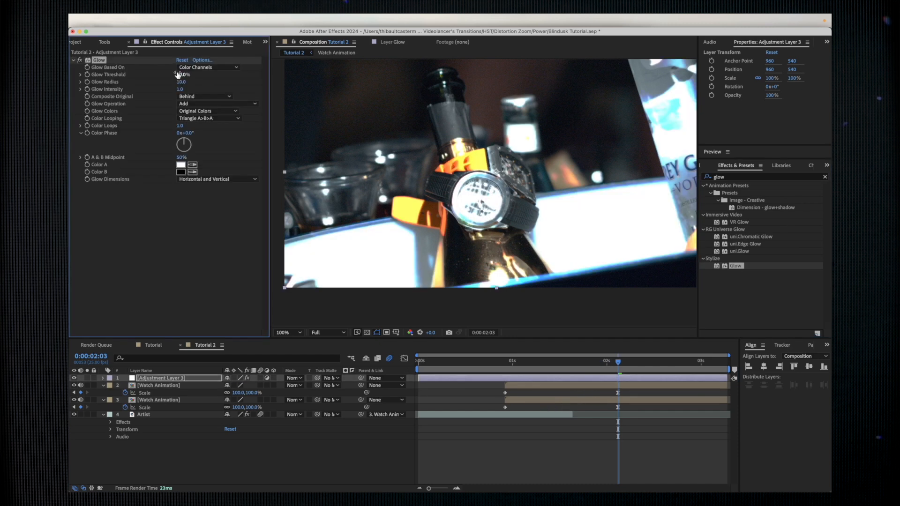
left_click_drag(184, 74, 192, 74)
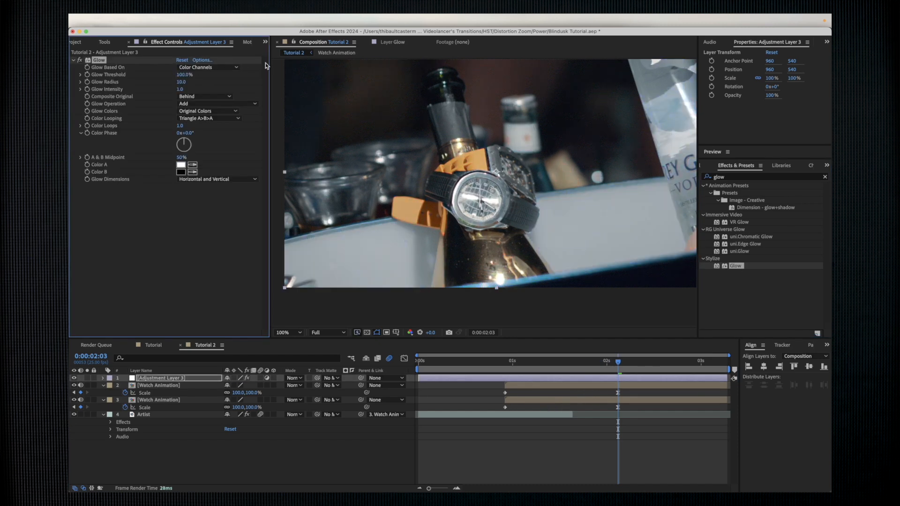
mouse_move(348, 235)
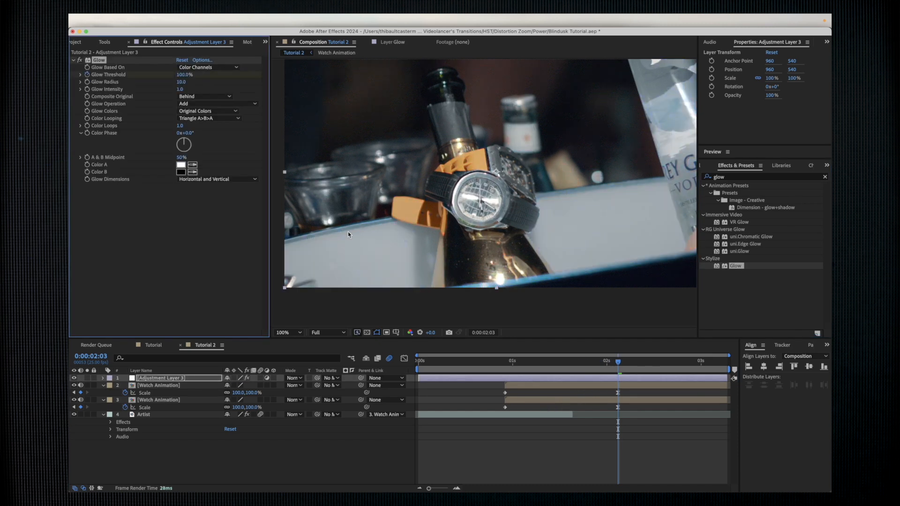